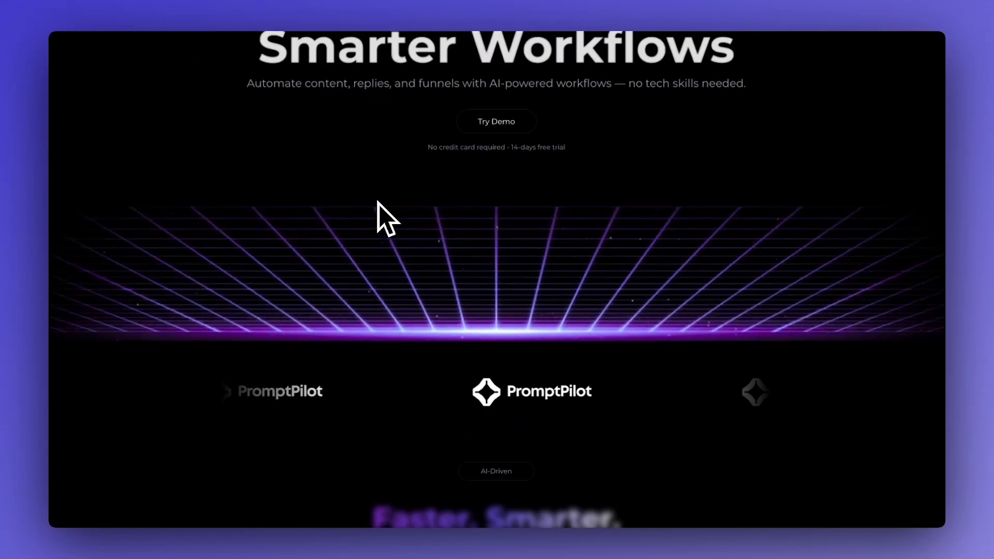
Scroll through the PromptPilot home page in the builder to look over its sections.
scroll("down", 3)
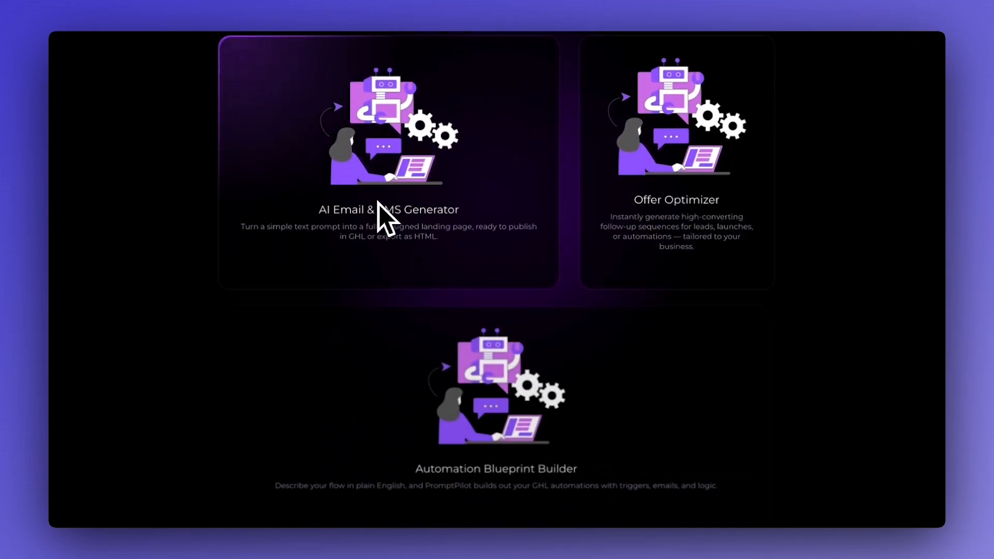
scroll("down", 3)
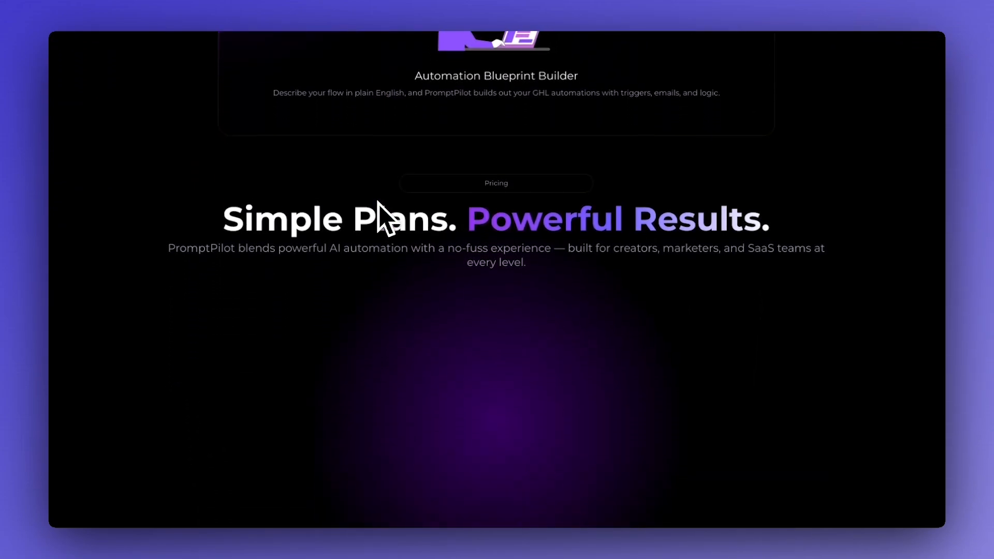
scroll("down", 3)
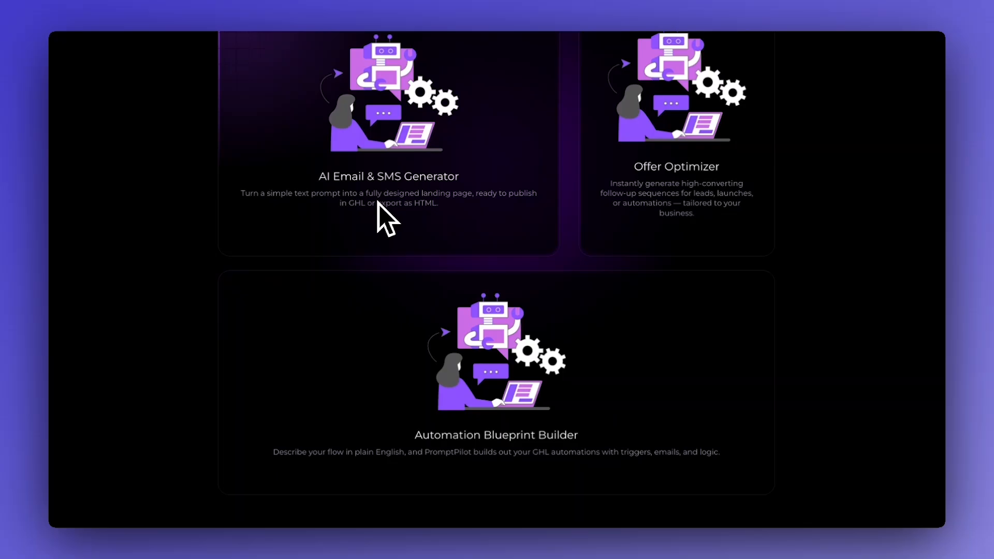
scroll("up", 3)
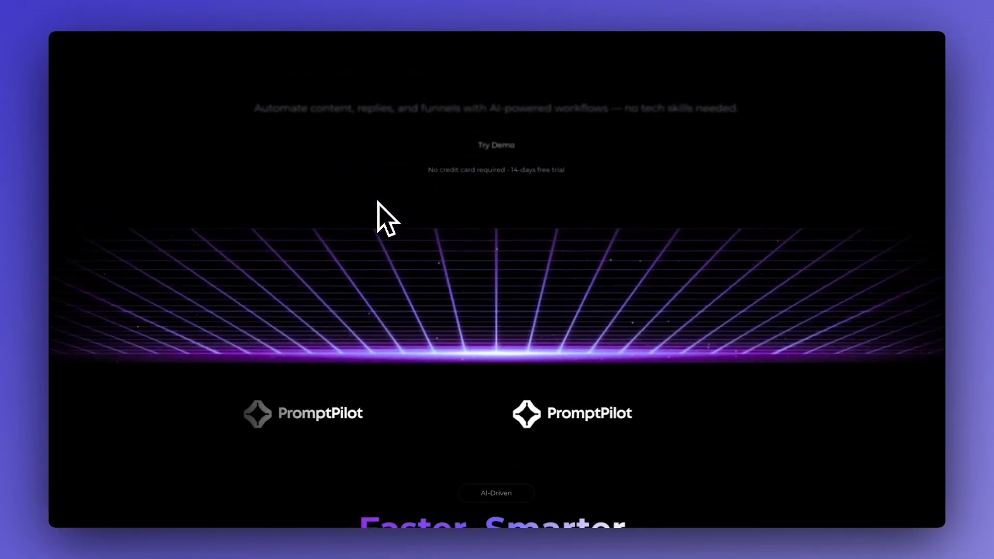
scroll("down", 3)
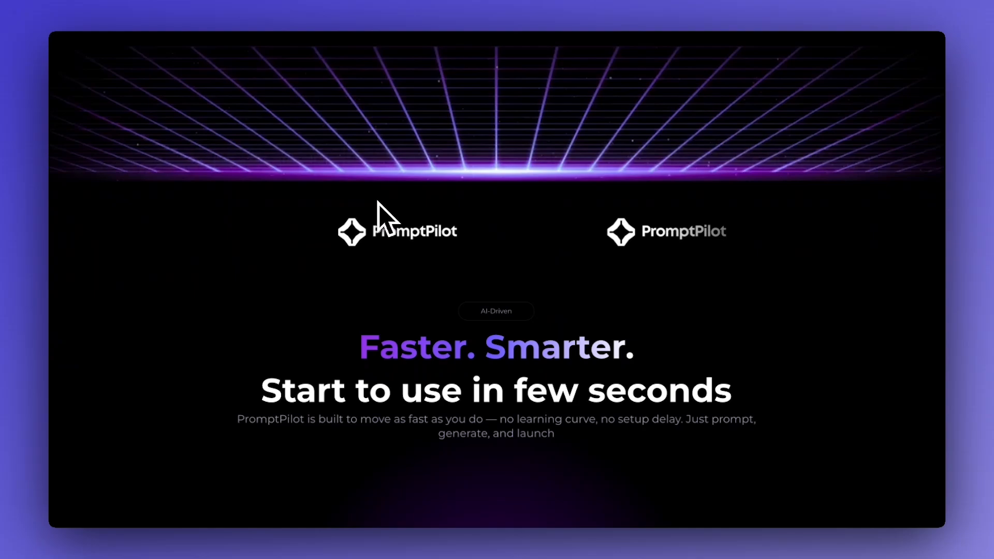
scroll("down", 3)
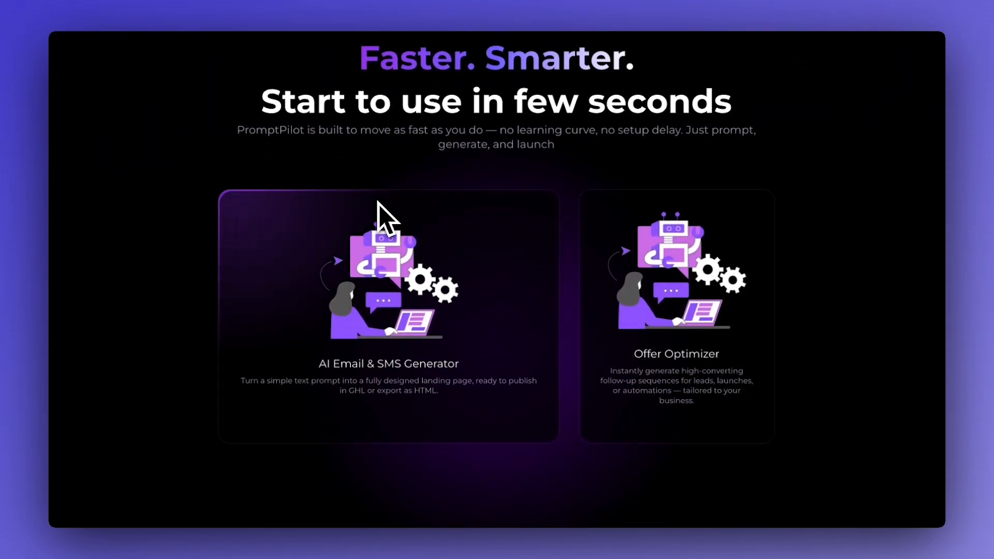
scroll("down", 3)
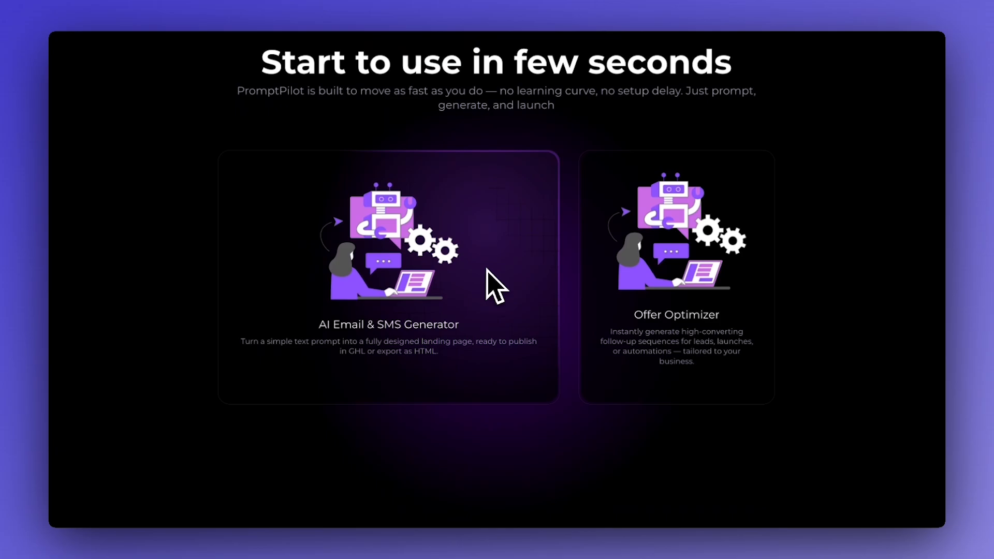
scroll("down", 3)
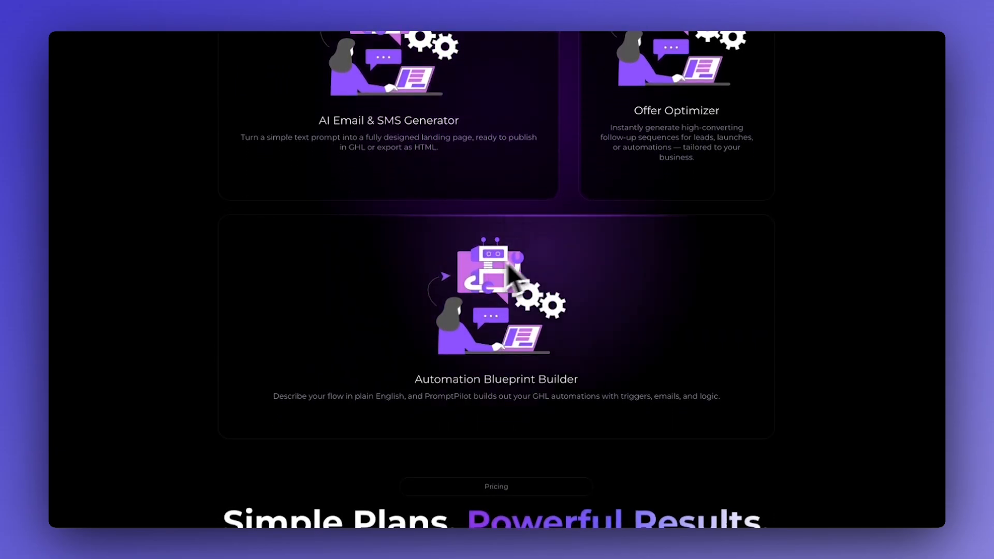
scroll("up", 3)
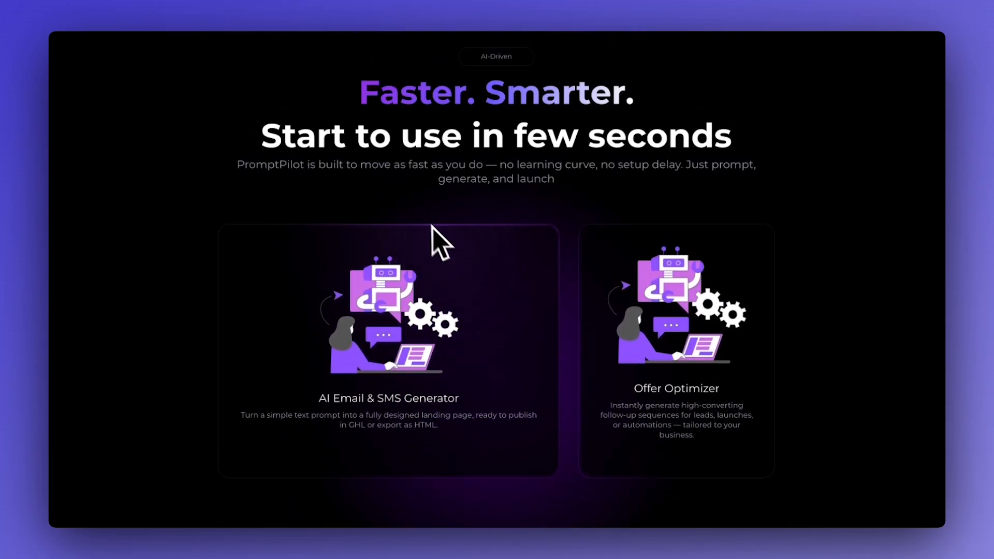
scroll("up", 3)
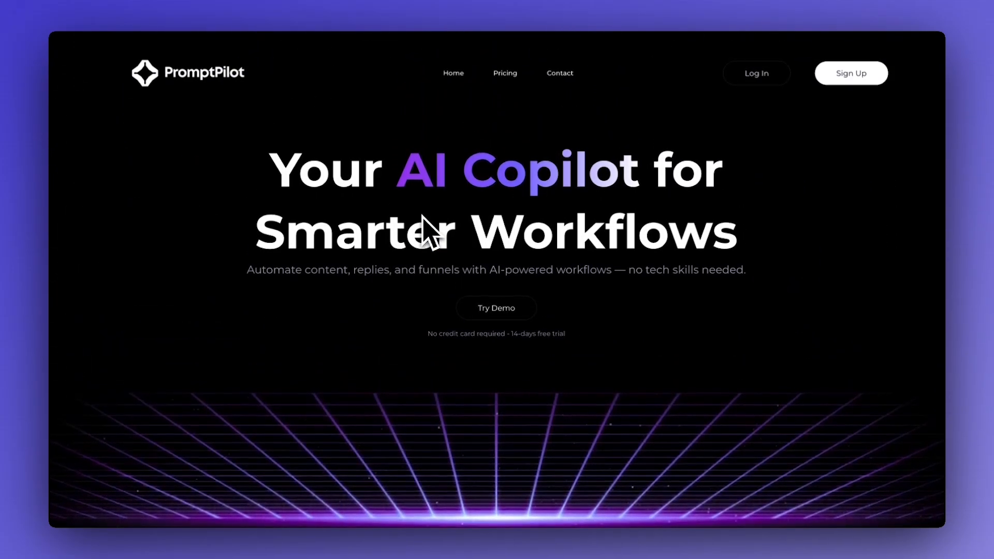
mouse_move(293, 324)
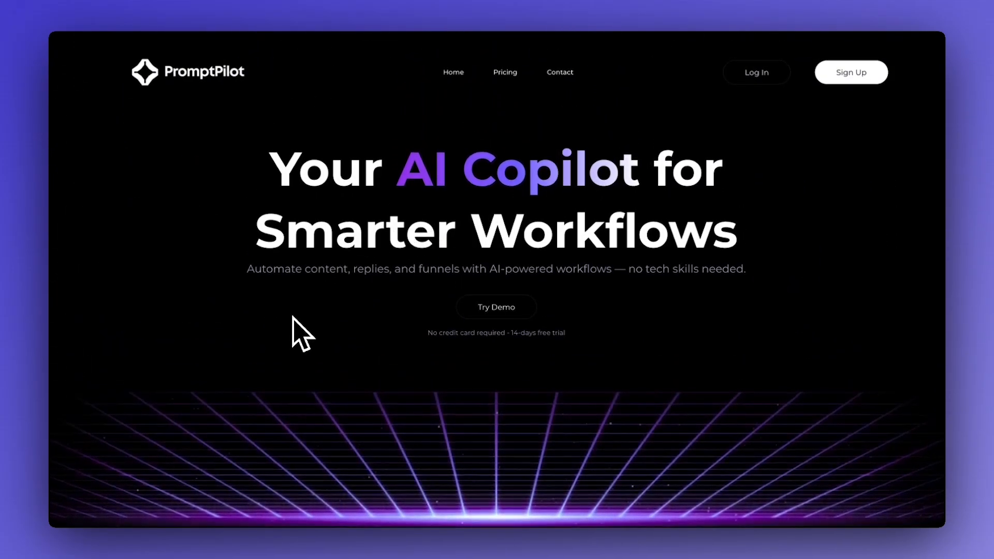
mouse_move(310, 345)
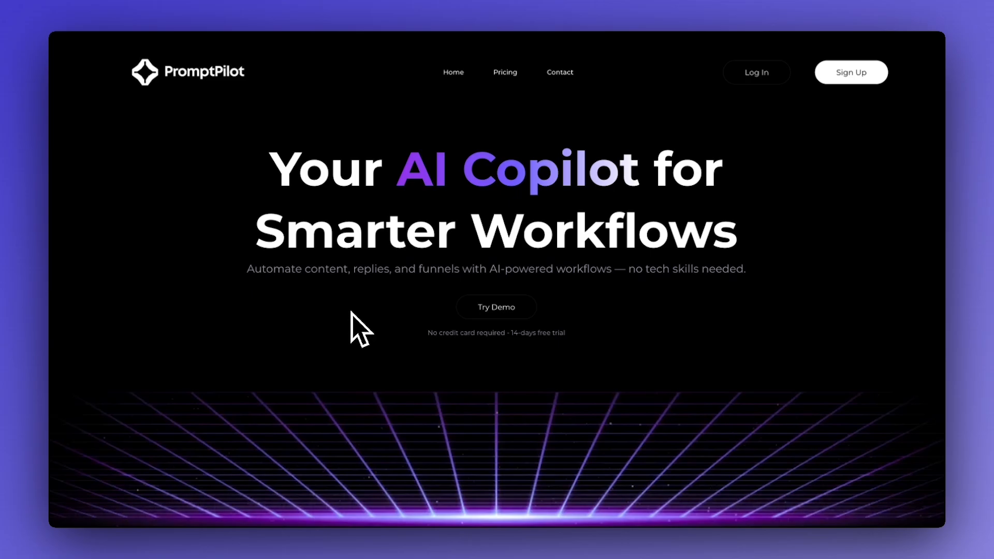
mouse_move(357, 336)
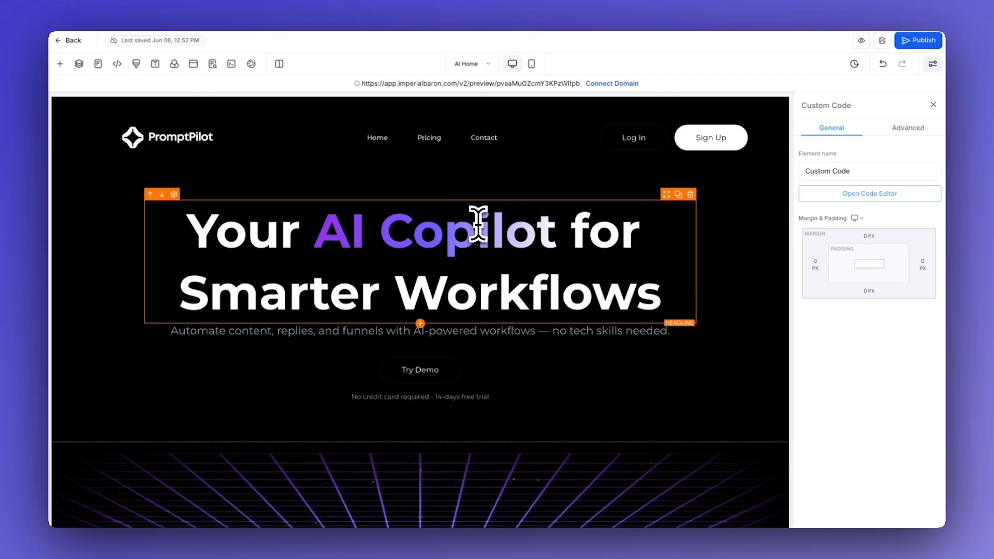
mouse_move(518, 252)
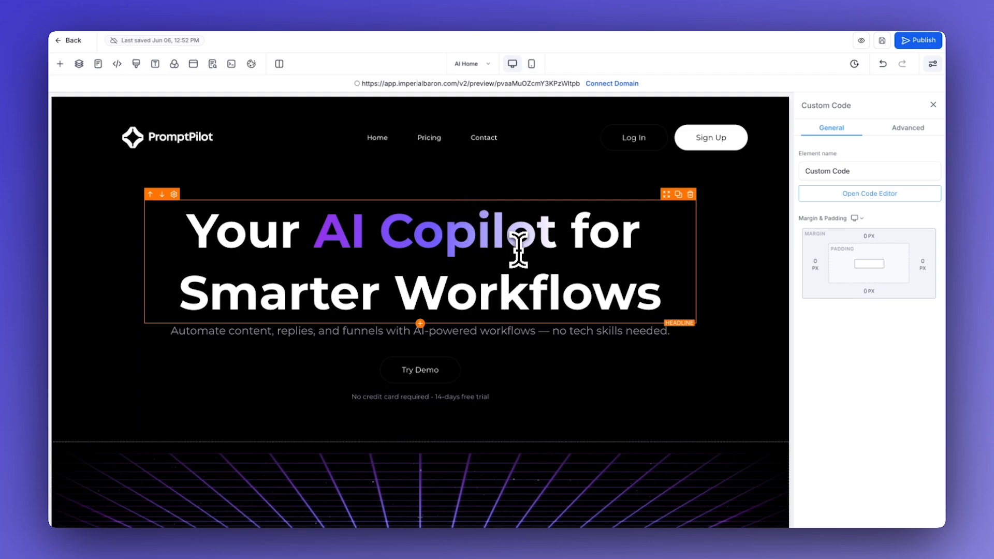
mouse_move(464, 272)
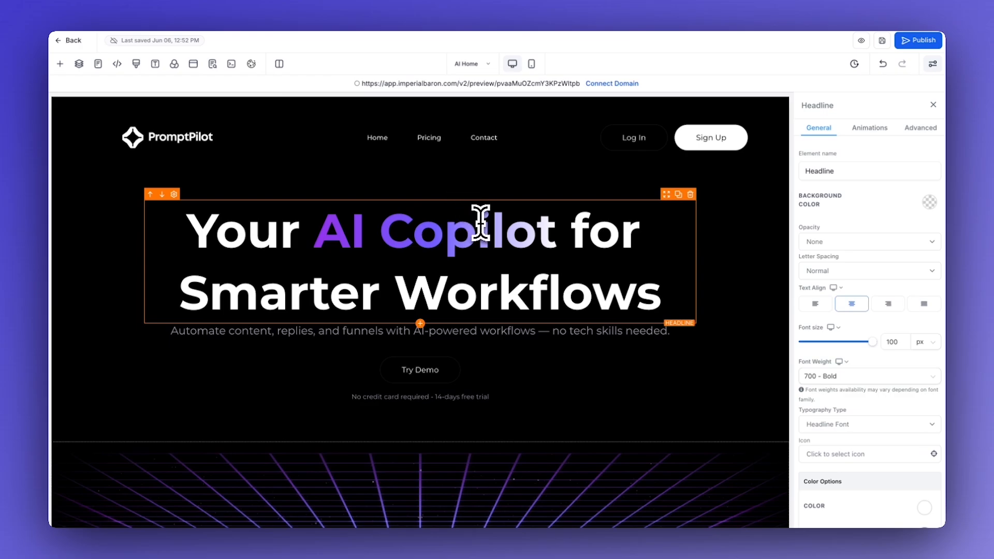
mouse_move(482, 263)
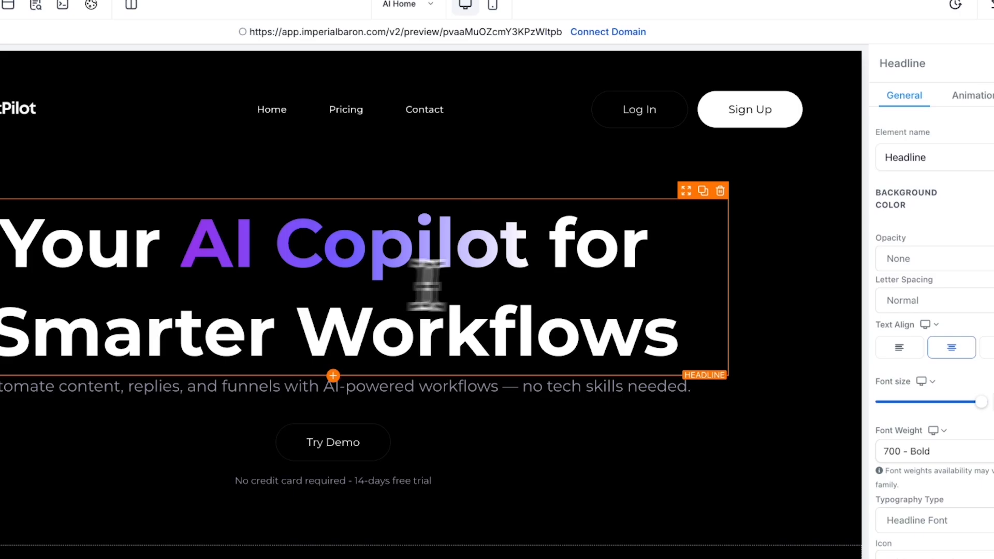
Select the hero sub-headline text and review its settings.
left_click(909, 89)
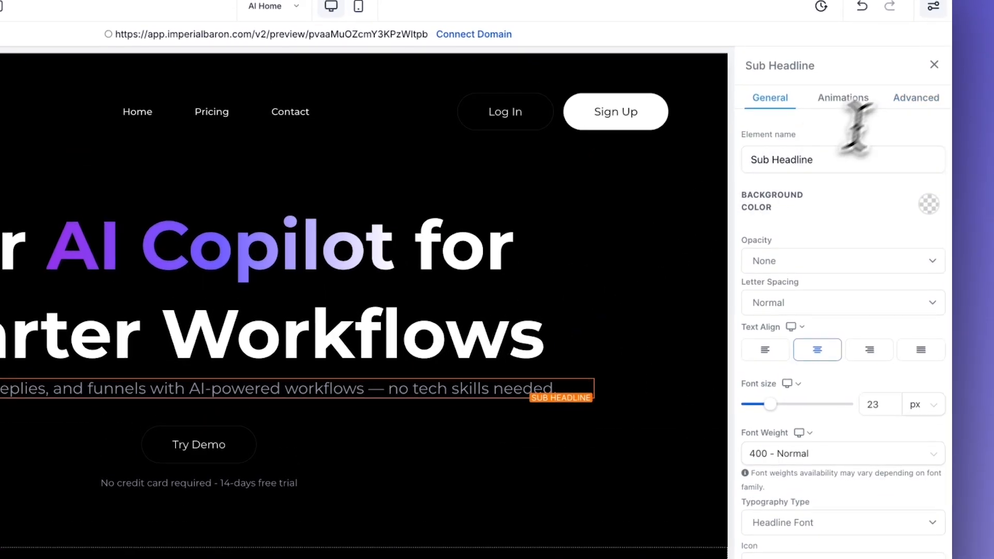
scroll("down", 3)
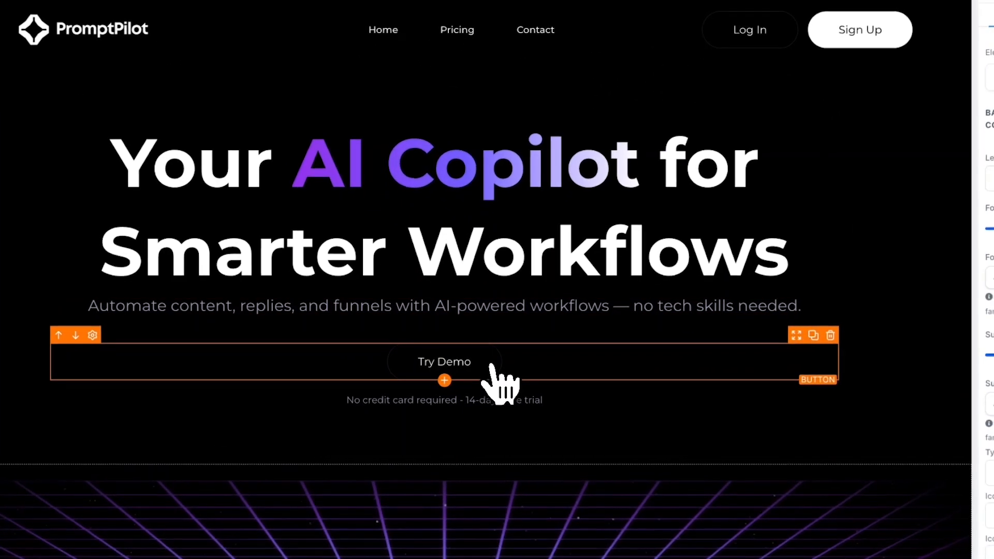
Select the AI Email & SMS Generator card column and show its Advanced settings down to Custom Class with cool-entrance.
left_click(443, 400)
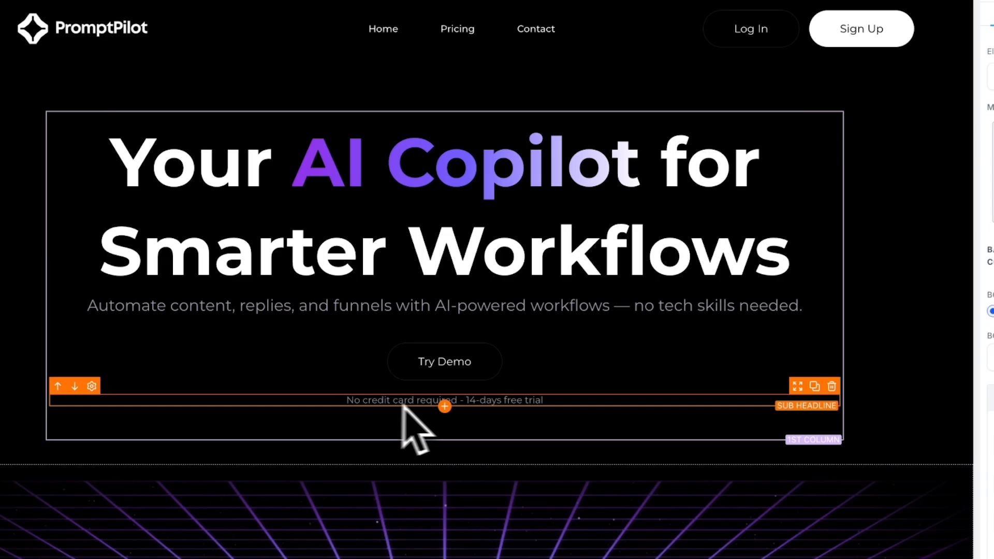
scroll("down", 3)
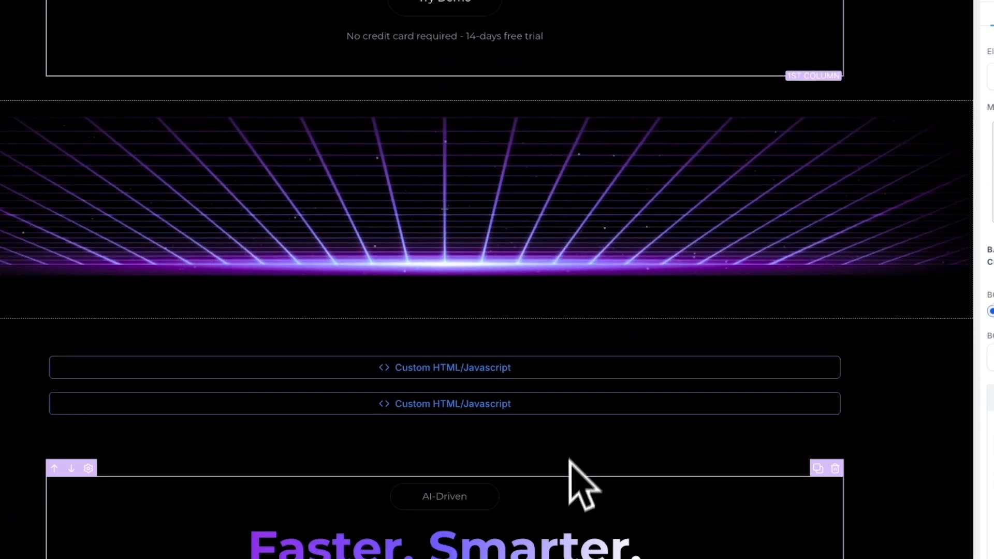
scroll("down", 3)
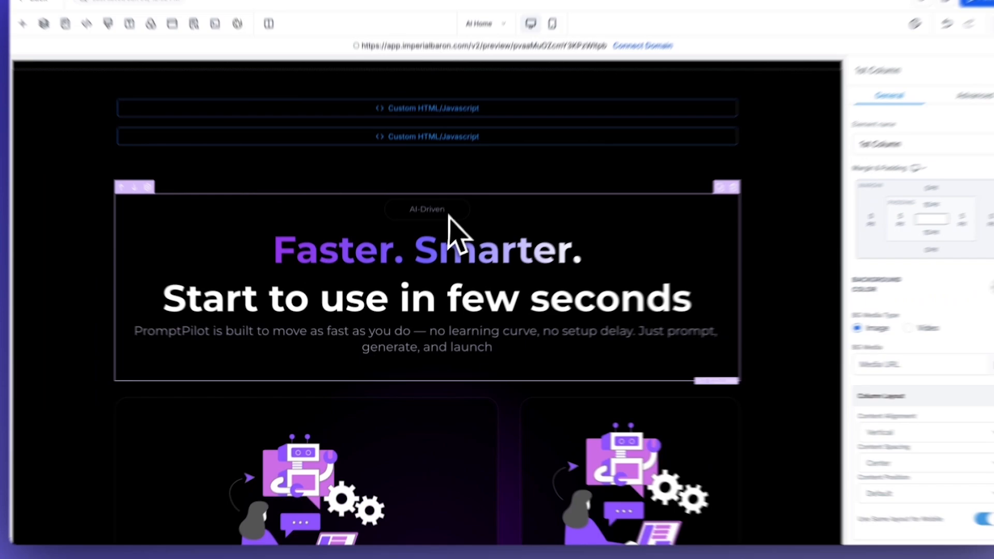
left_click(426, 209)
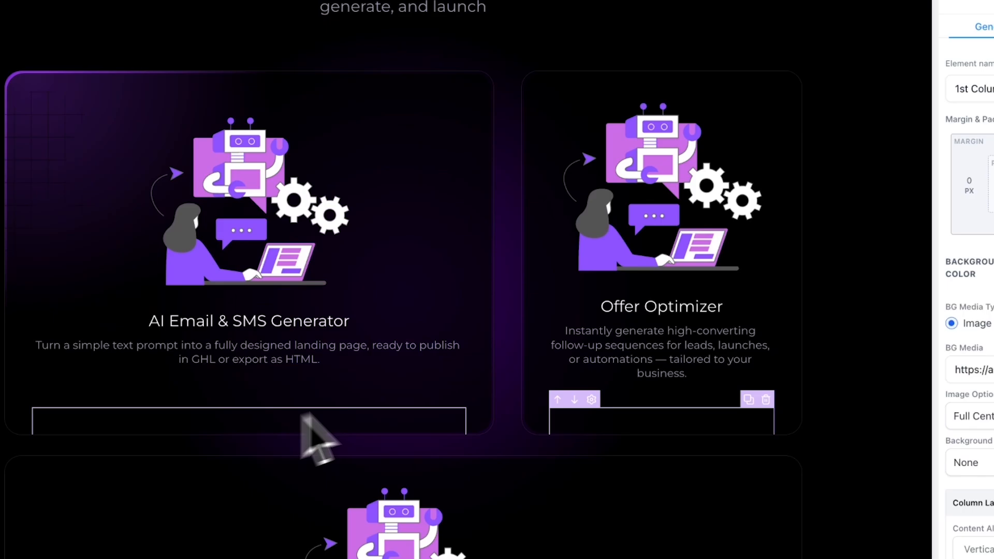
left_click(891, 90)
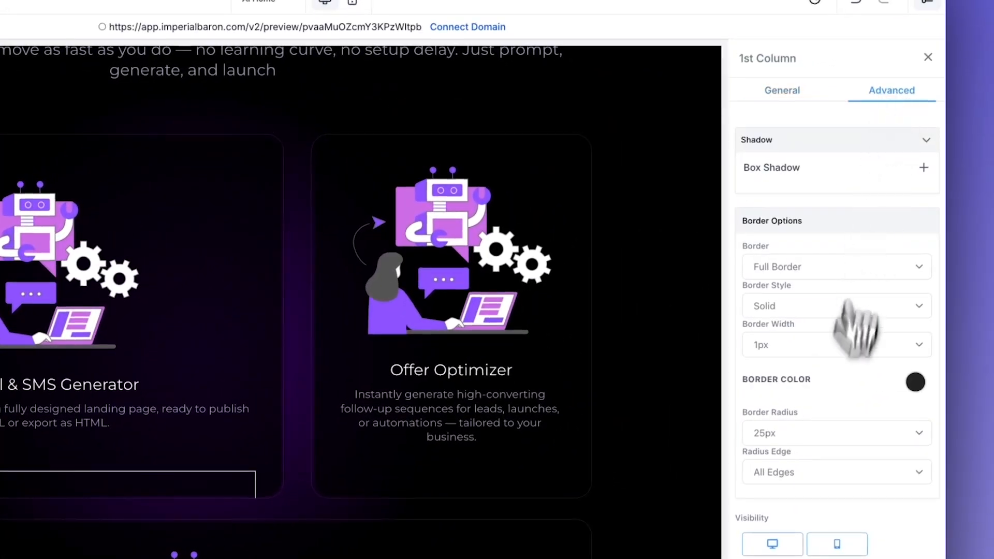
scroll("down", 3)
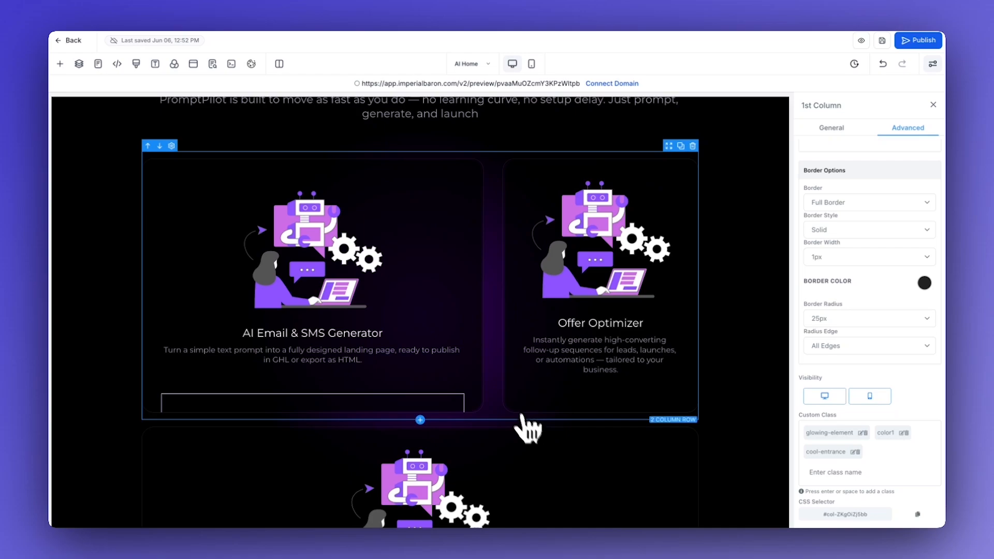
mouse_move(493, 348)
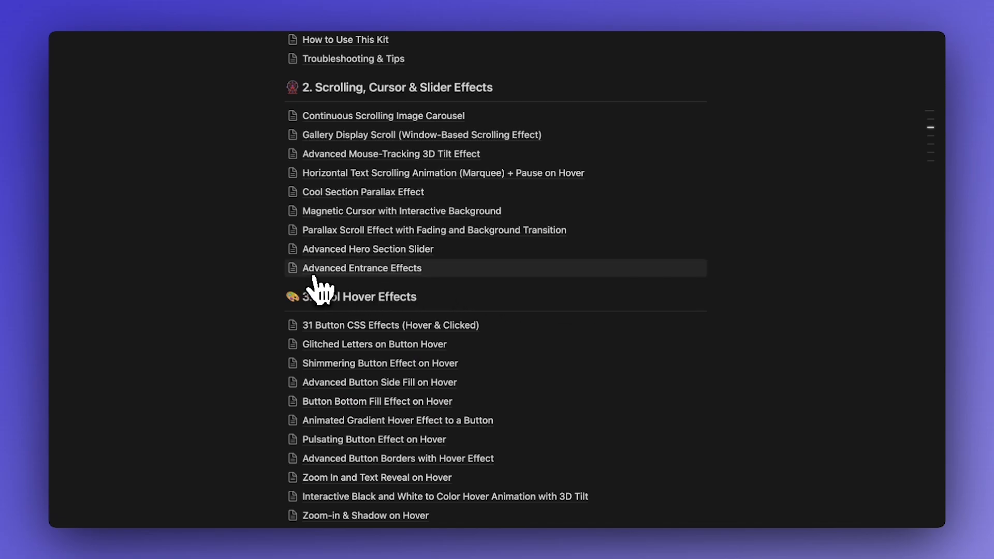
In Notion's Advanced Entrance Effects page, copy the cool-entrance JavaScript snippet.
left_click(362, 268)
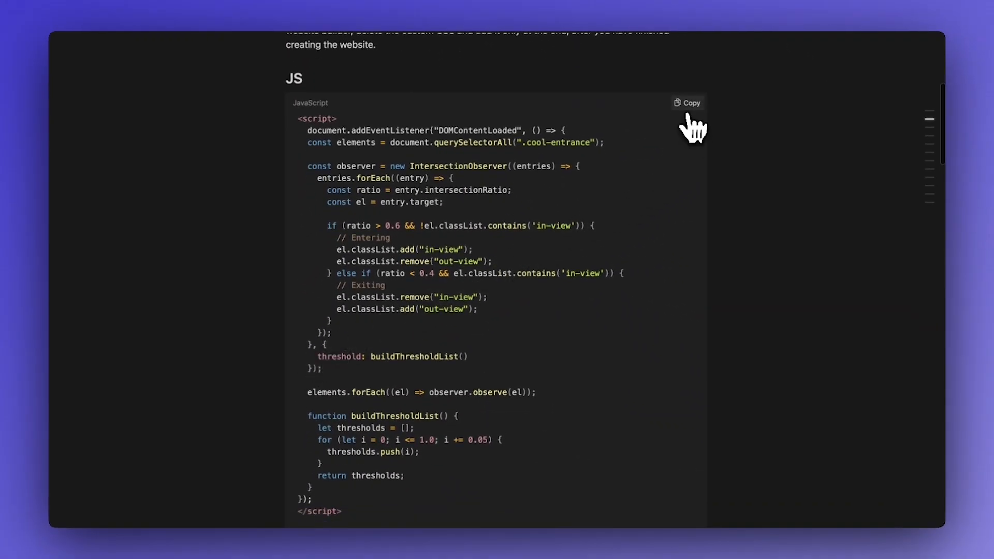
mouse_move(640, 144)
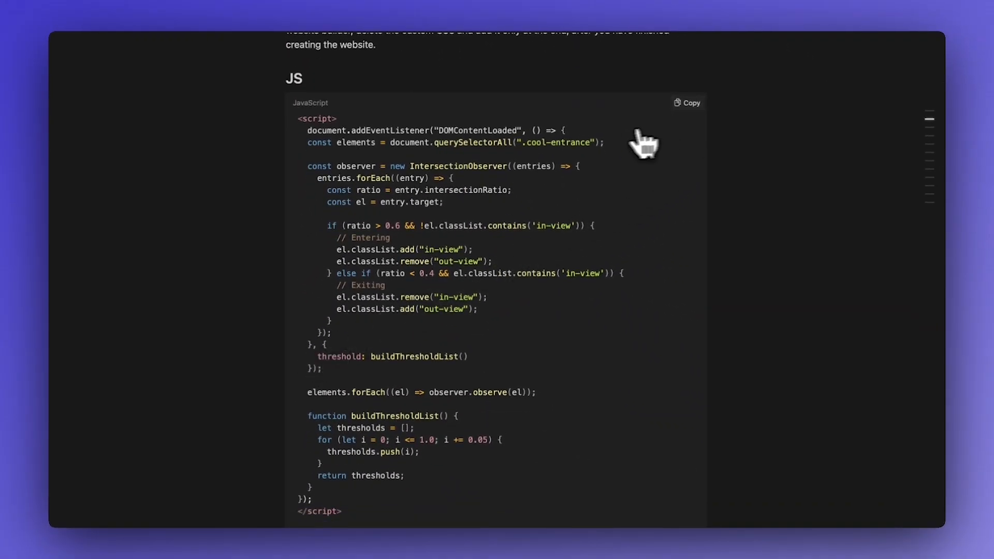
mouse_move(638, 131)
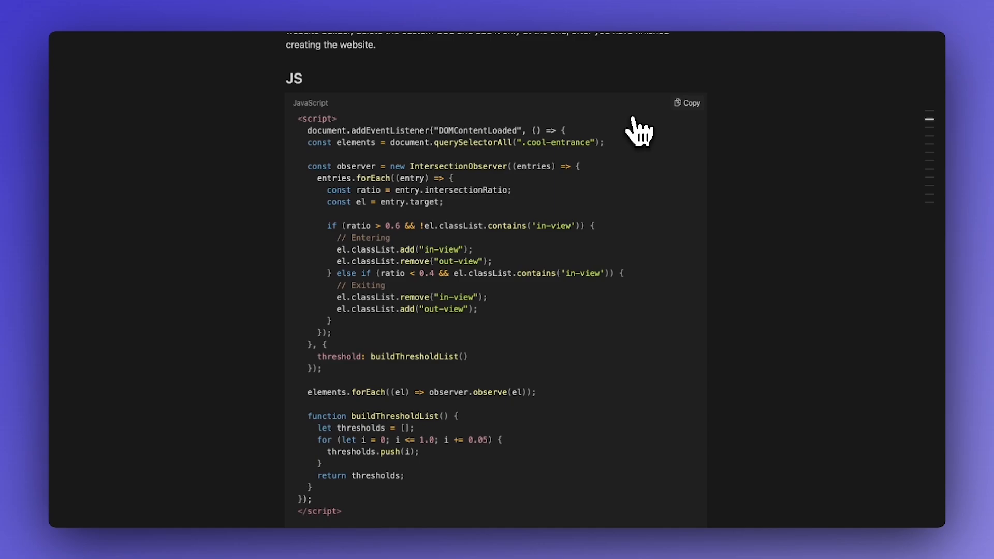
mouse_move(642, 132)
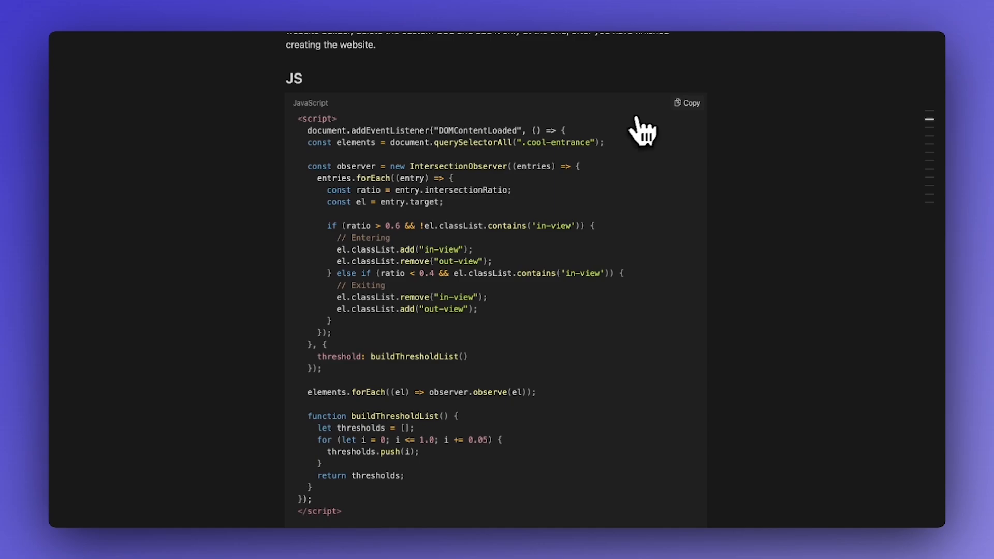
scroll("down", 3)
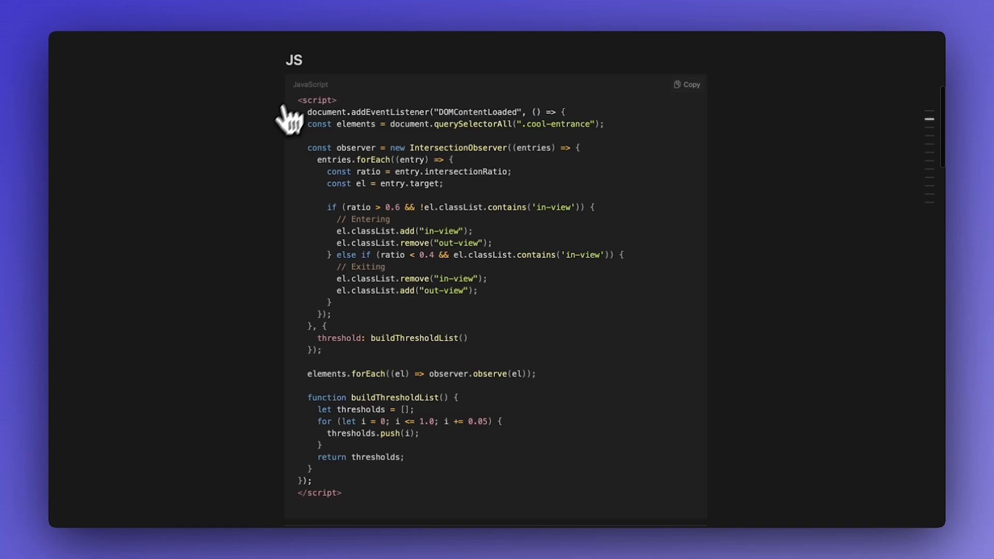
mouse_move(321, 134)
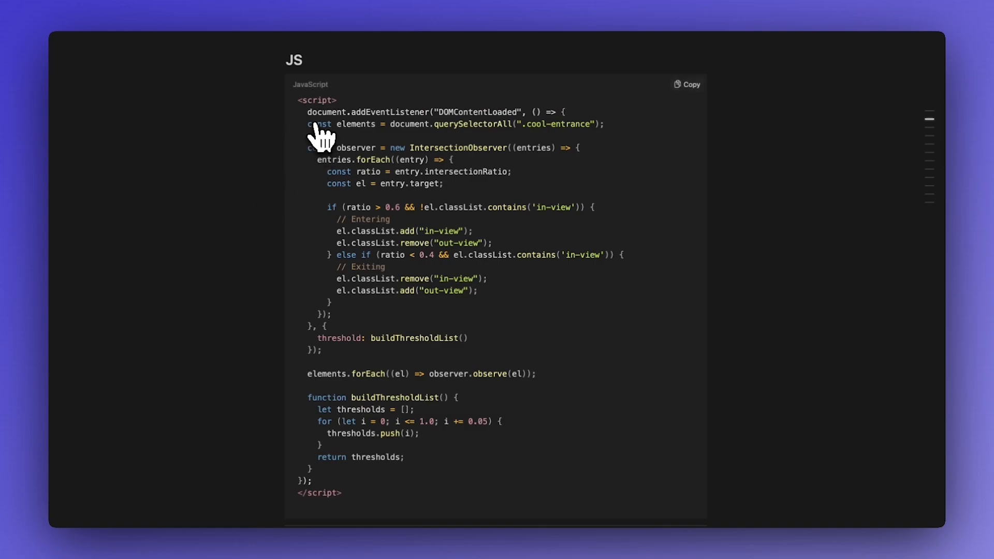
mouse_move(572, 194)
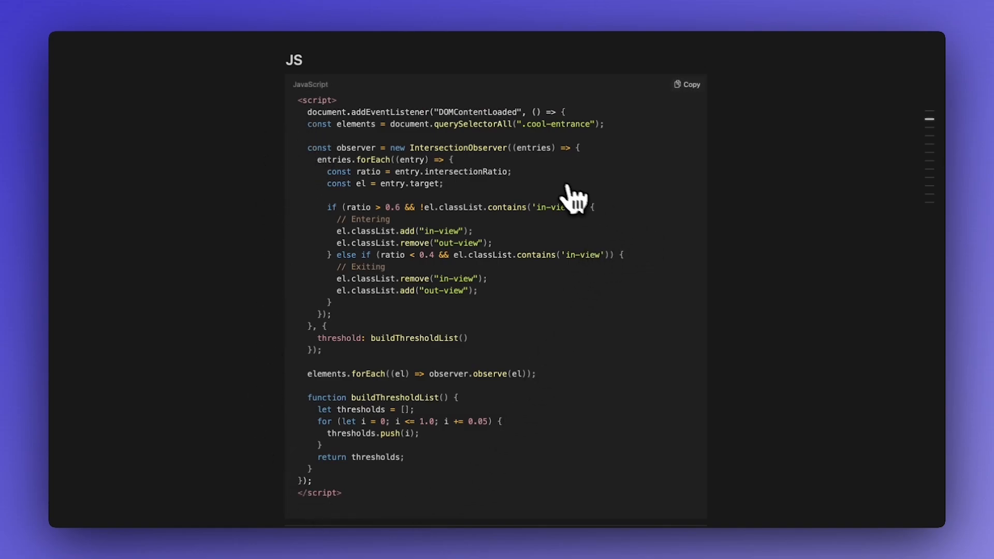
mouse_move(694, 127)
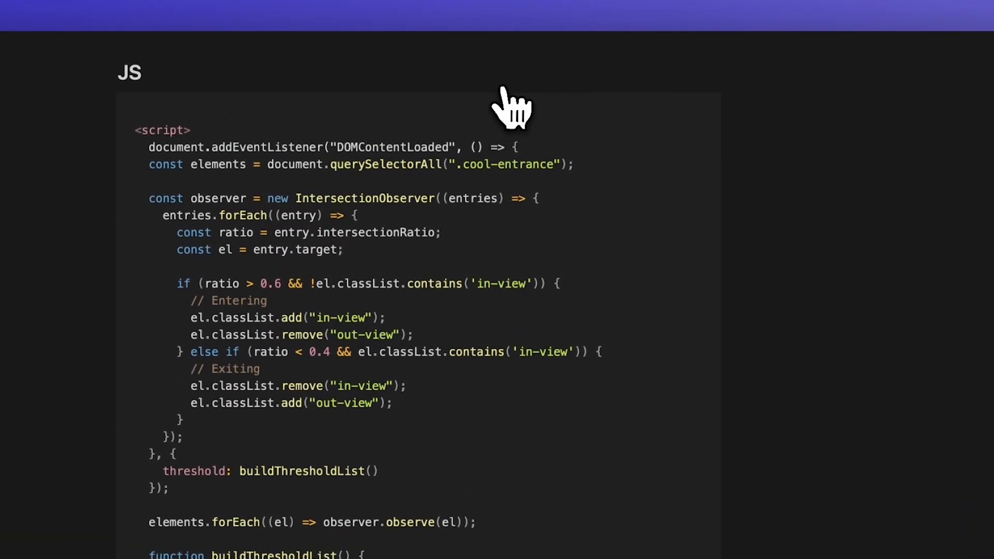
left_click(688, 85)
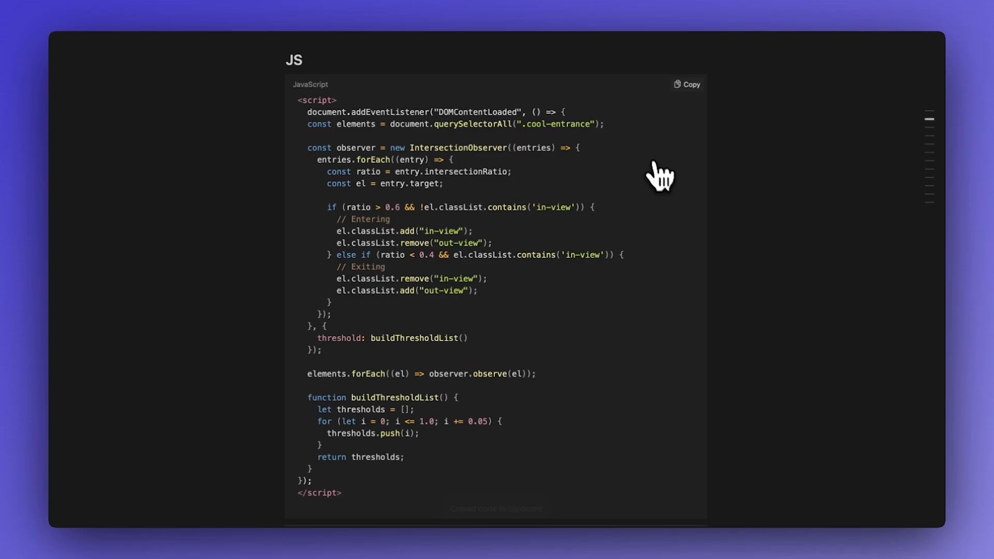
mouse_move(669, 200)
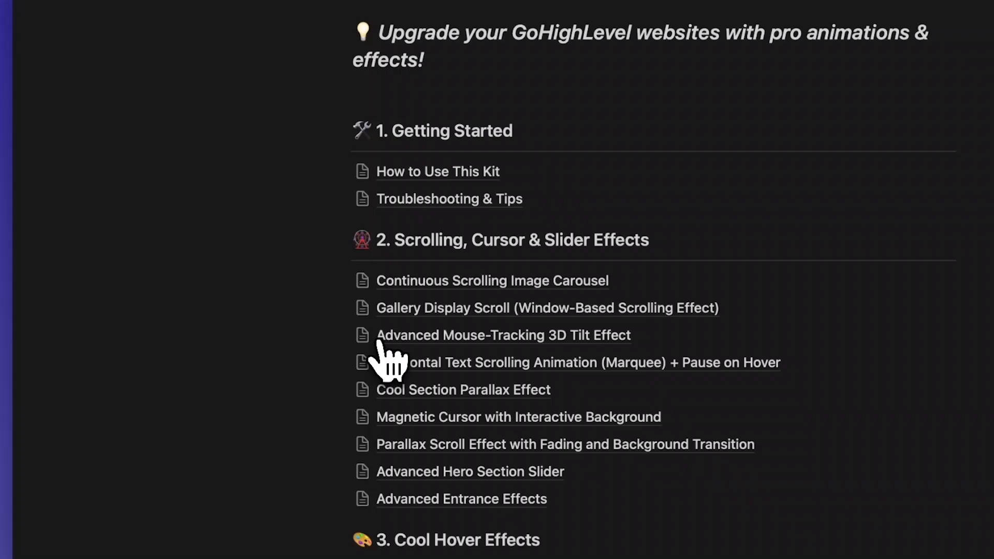
Look over the kit's index list of entrance effects.
scroll("down", 3)
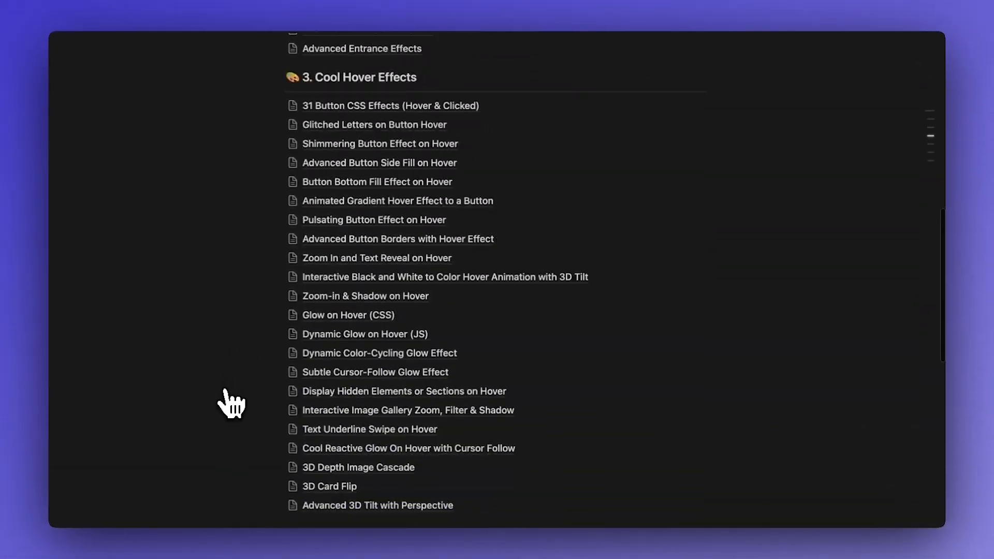
scroll("down", 3)
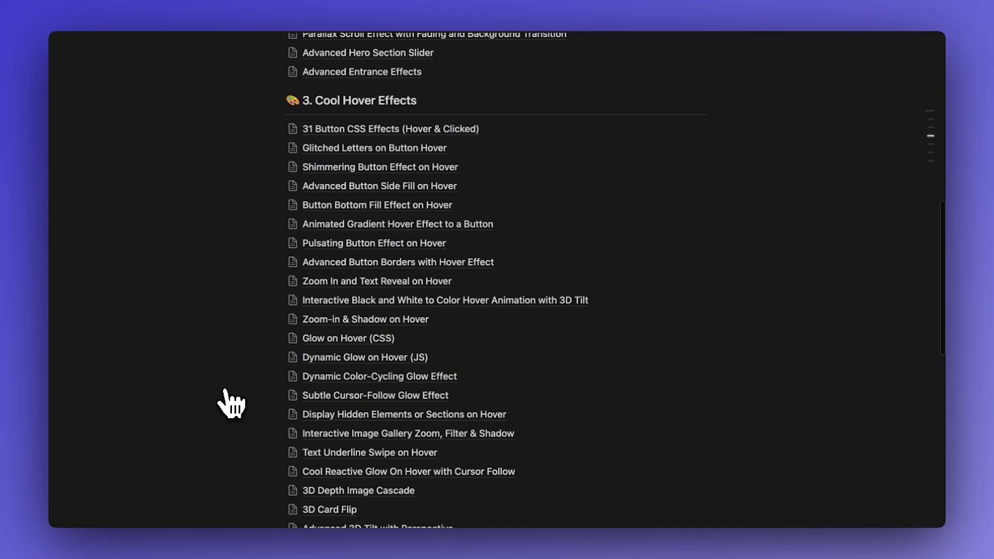
scroll("up", 3)
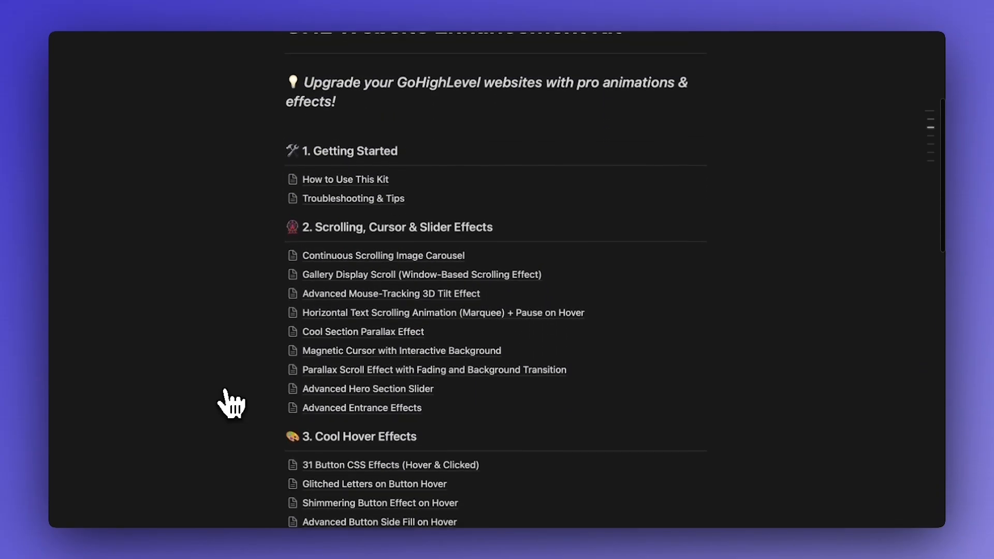
scroll("down", 3)
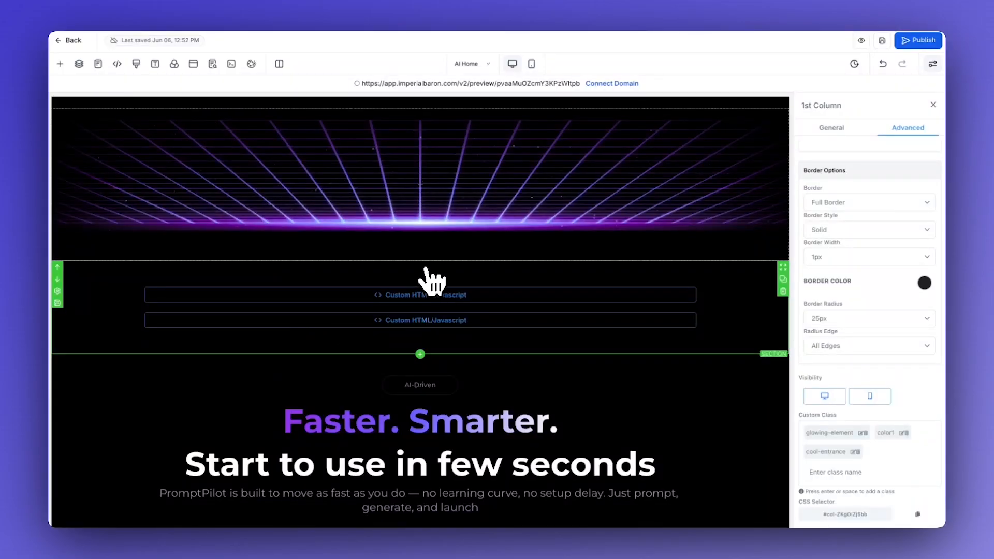
Paste the cool-entrance <script> into the second Custom HTML/Javascript element below the hero and save it.
left_click(419, 288)
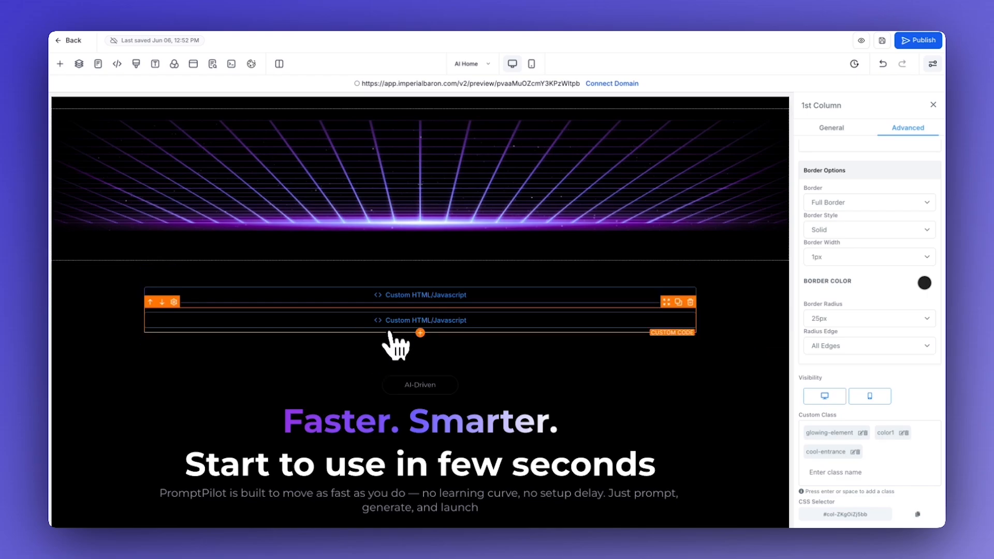
left_click(420, 333)
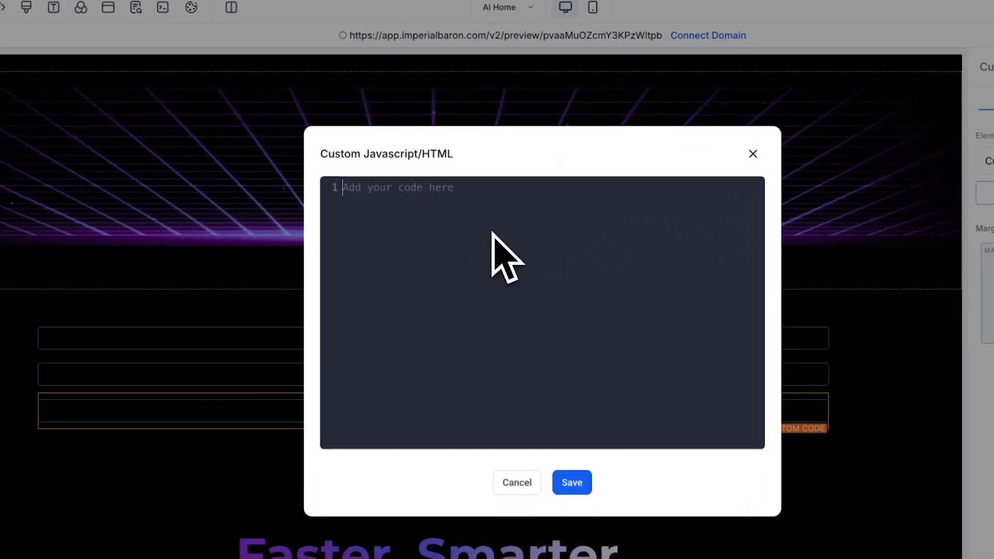
type("<script>")
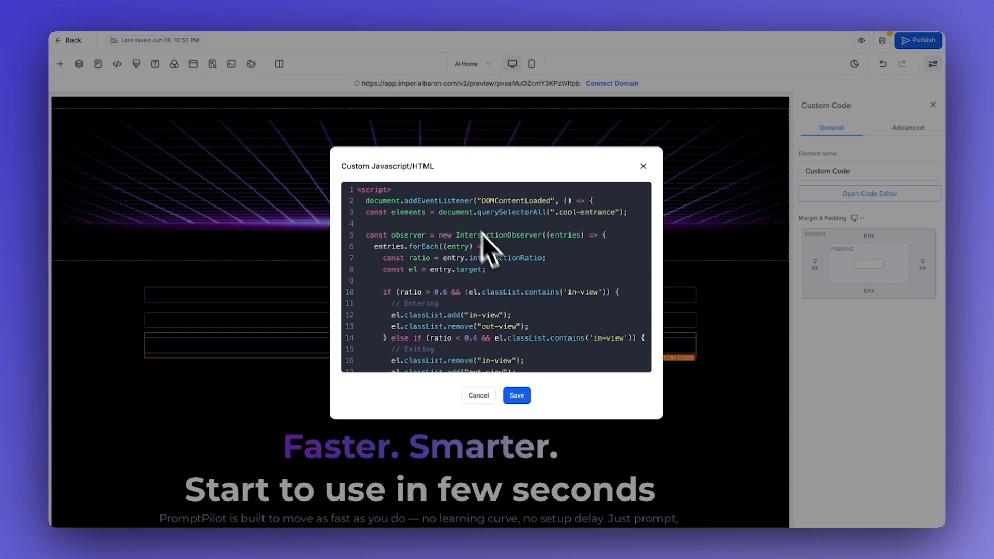
left_click(517, 395)
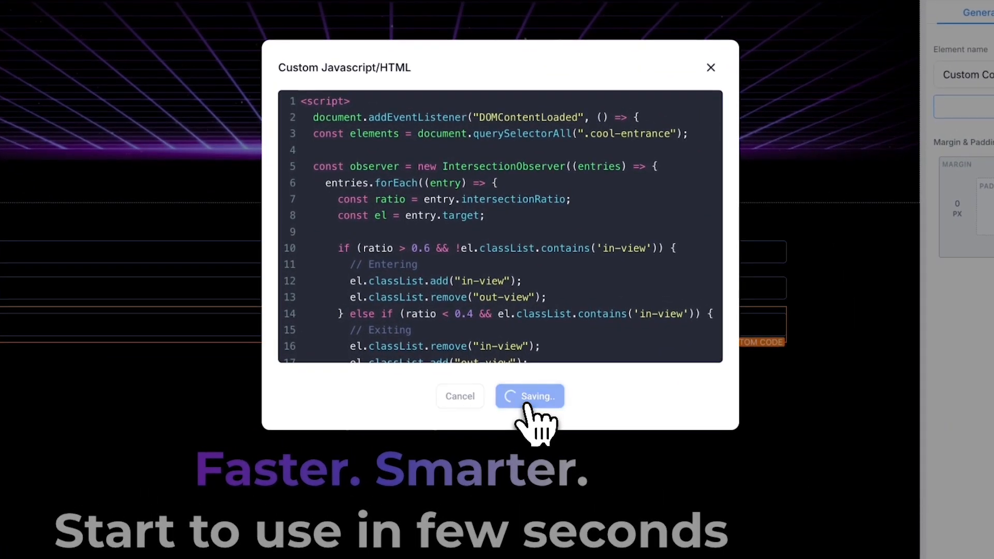
left_click(529, 396)
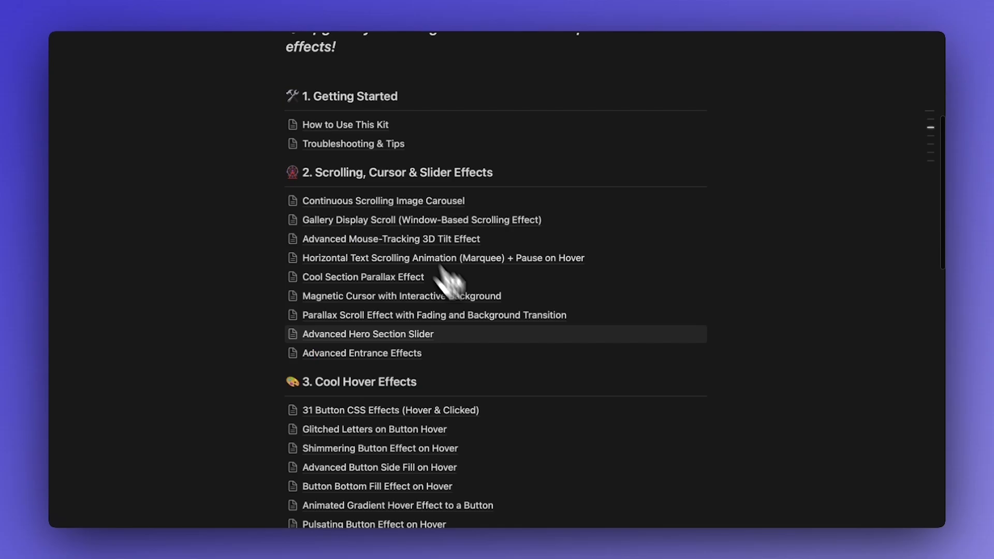
In Notion, go to the Advanced Entrance Effects page and find the Effect #2 Blur, Shift Up, and Zoom CSS.
left_click(361, 353)
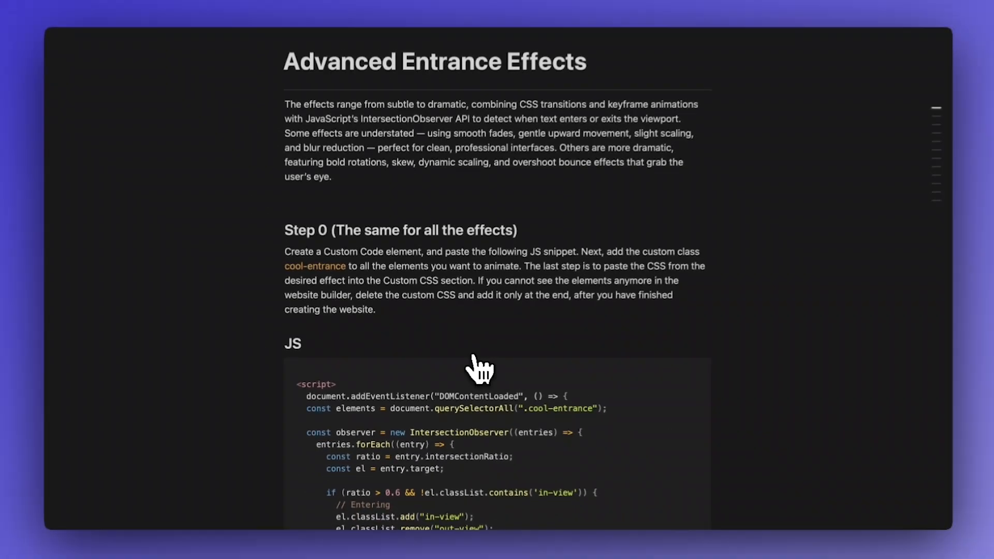
scroll("down", 3)
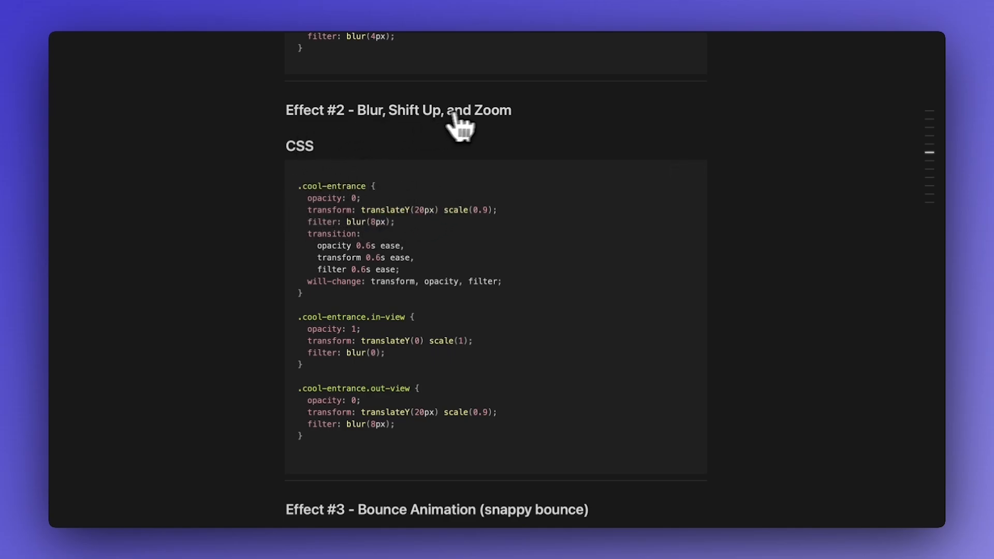
mouse_move(296, 239)
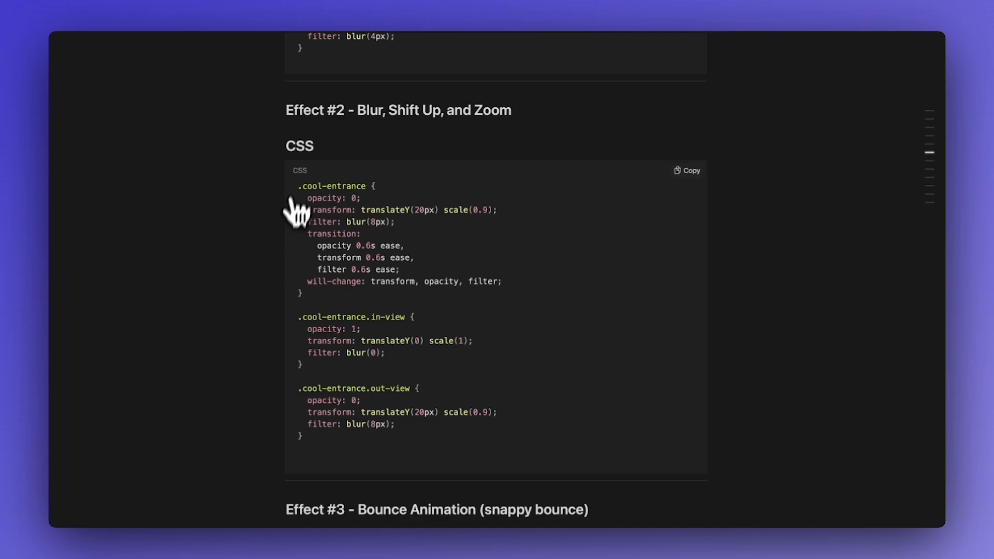
mouse_move(554, 438)
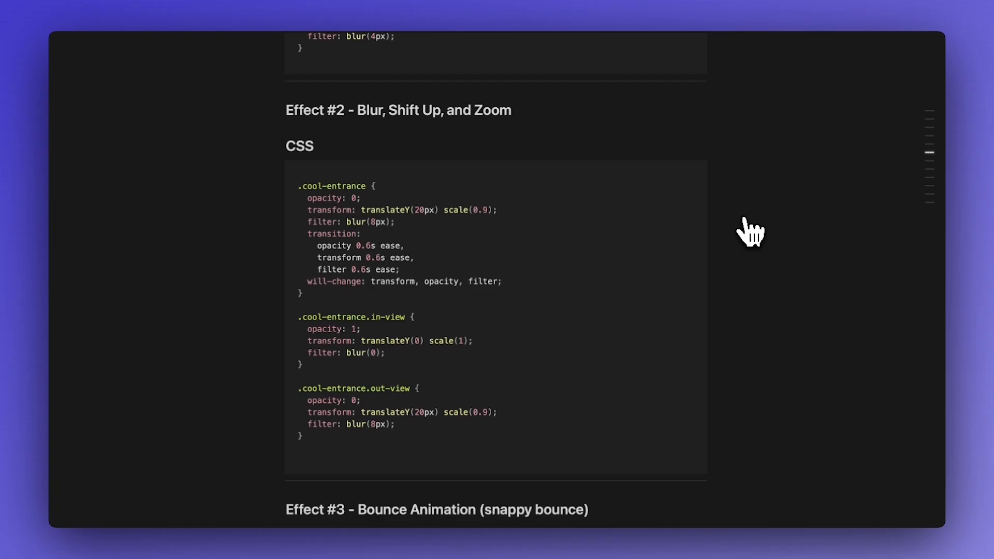
mouse_move(711, 272)
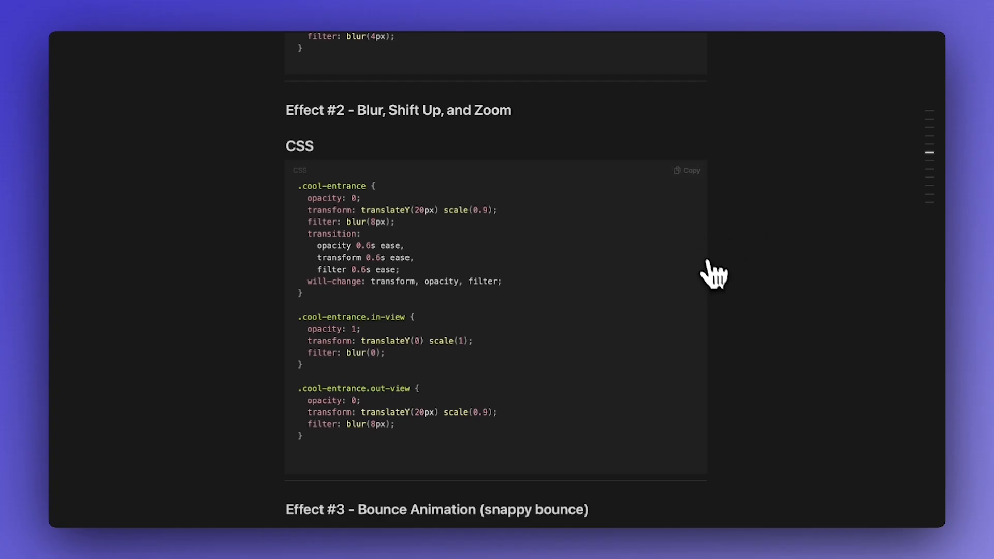
mouse_move(718, 290)
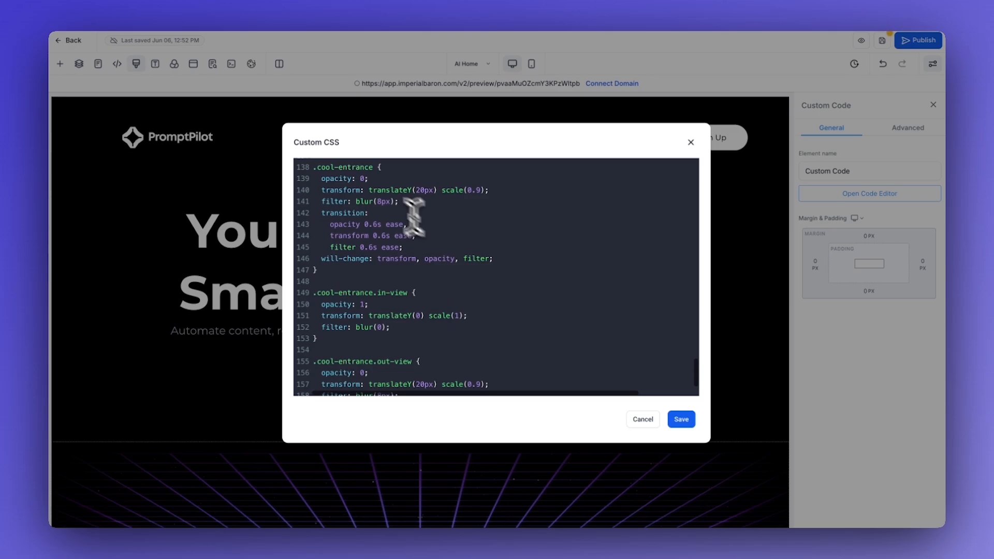
Save the Effect #2 blur, shift-up and zoom CSS in the page's Custom CSS.
scroll("down", 3)
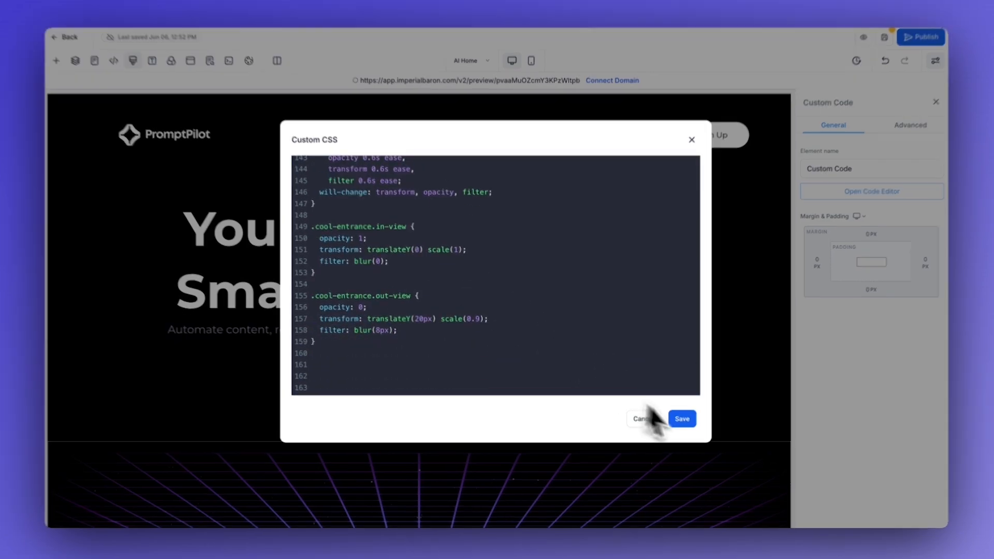
left_click(681, 418)
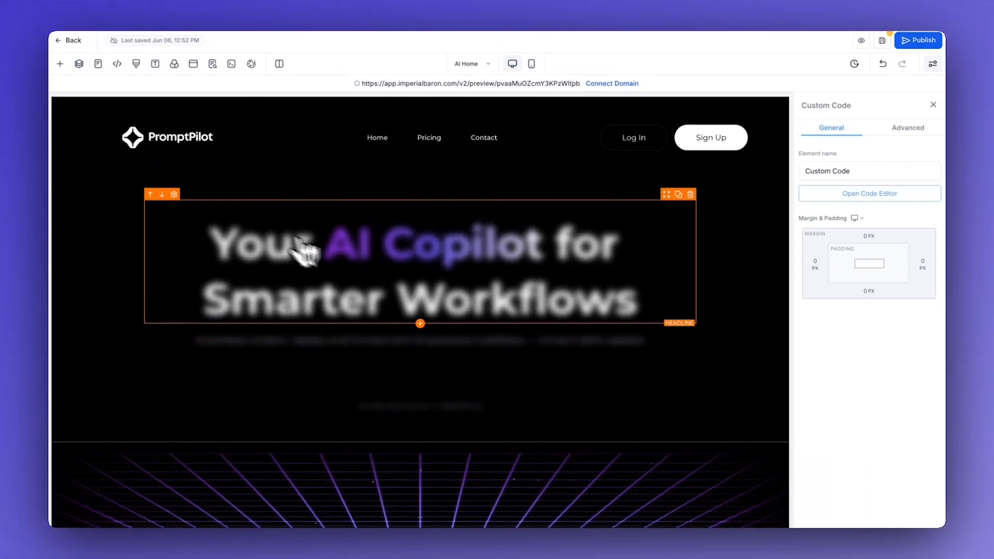
mouse_move(280, 292)
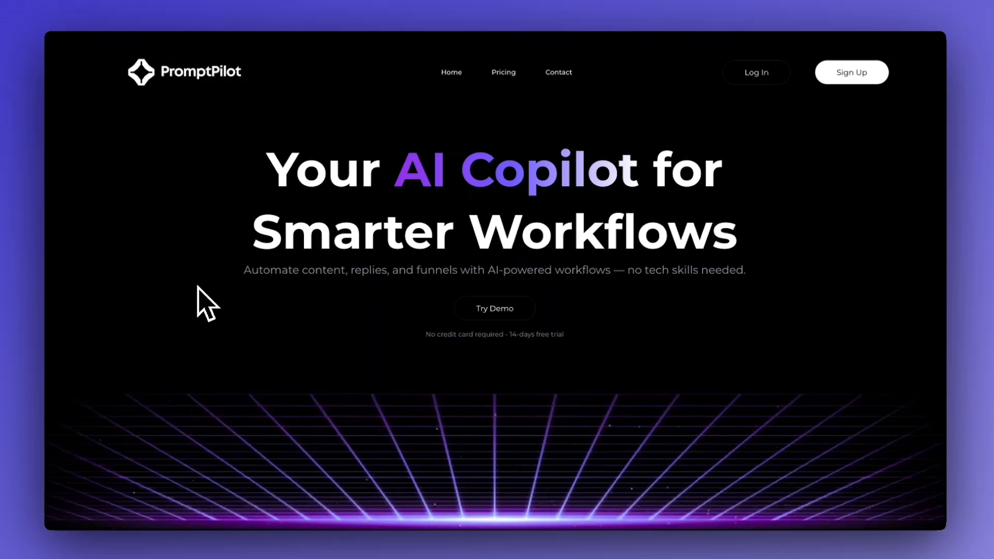
scroll("down", 3)
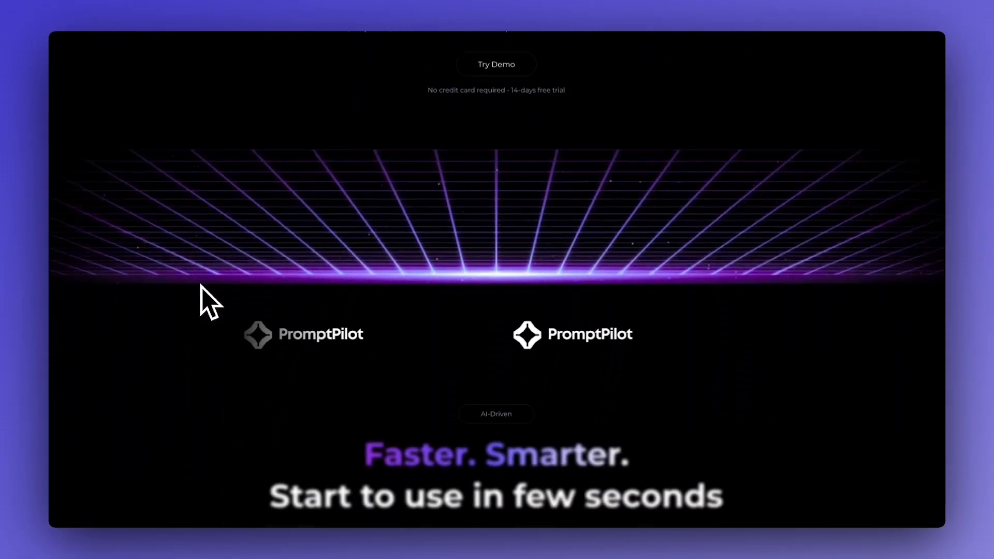
scroll("down", 3)
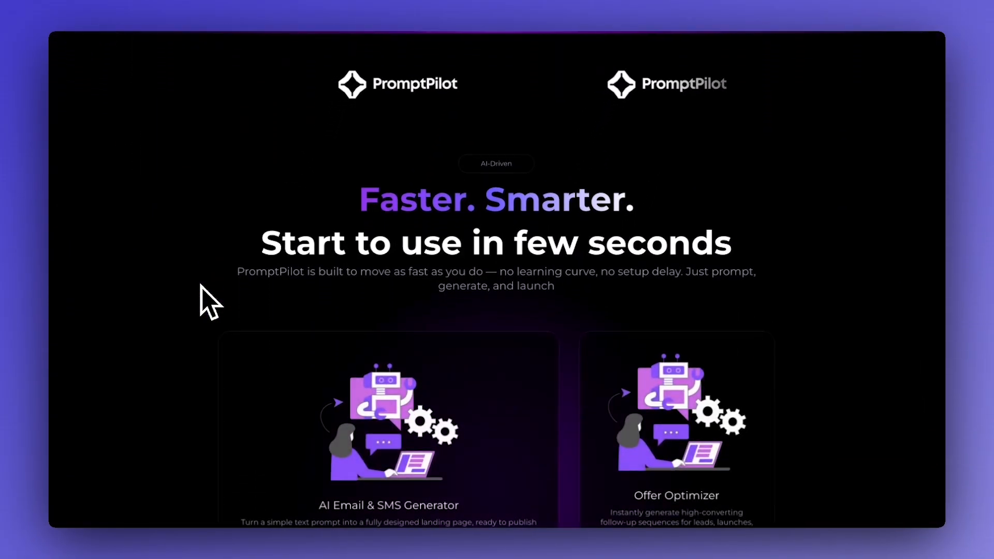
scroll("down", 3)
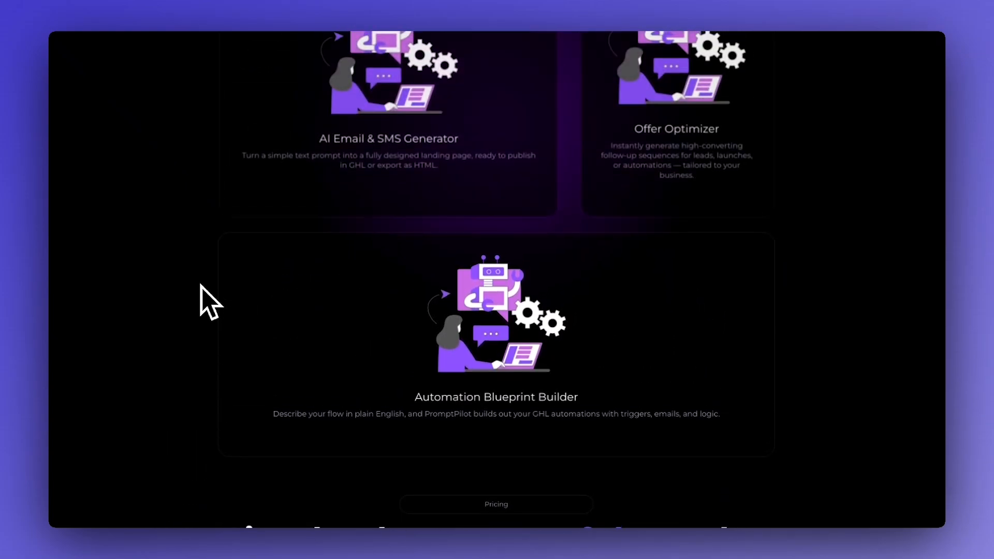
scroll("down", 3)
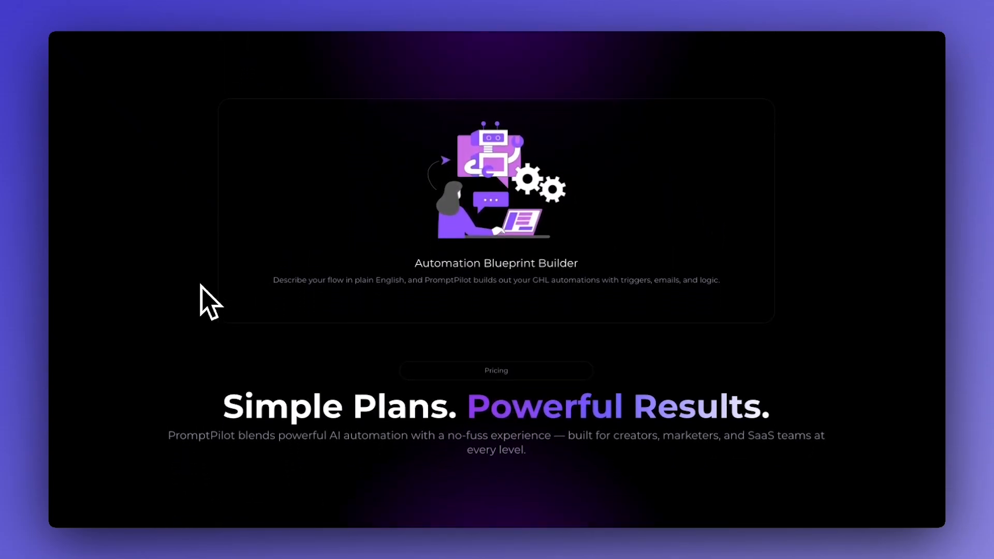
scroll("down", 3)
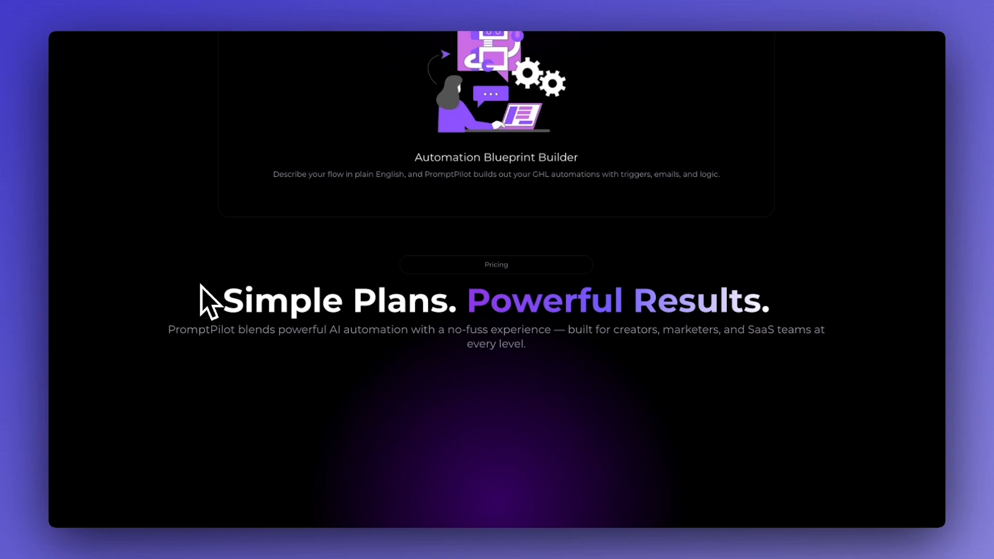
scroll("down", 3)
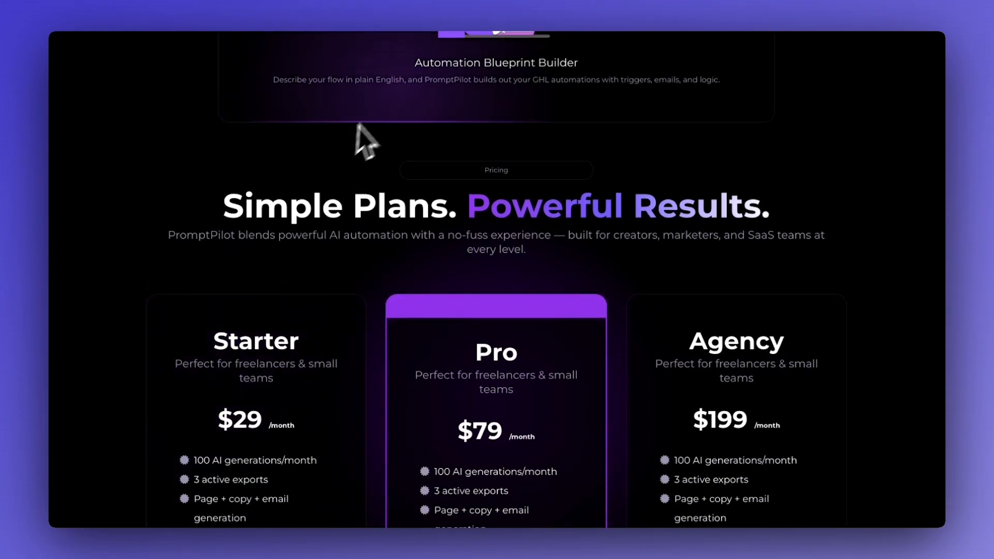
scroll("down", 3)
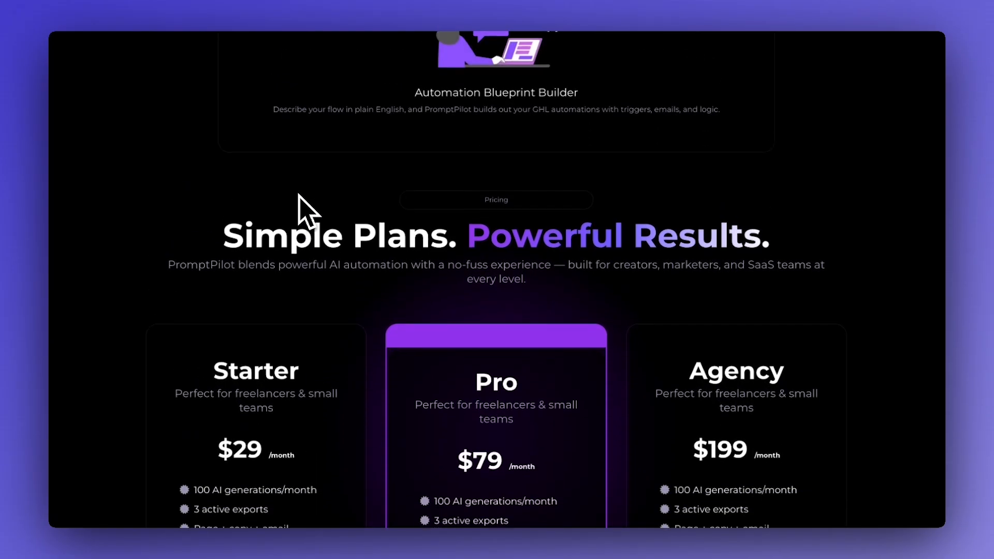
scroll("down", 3)
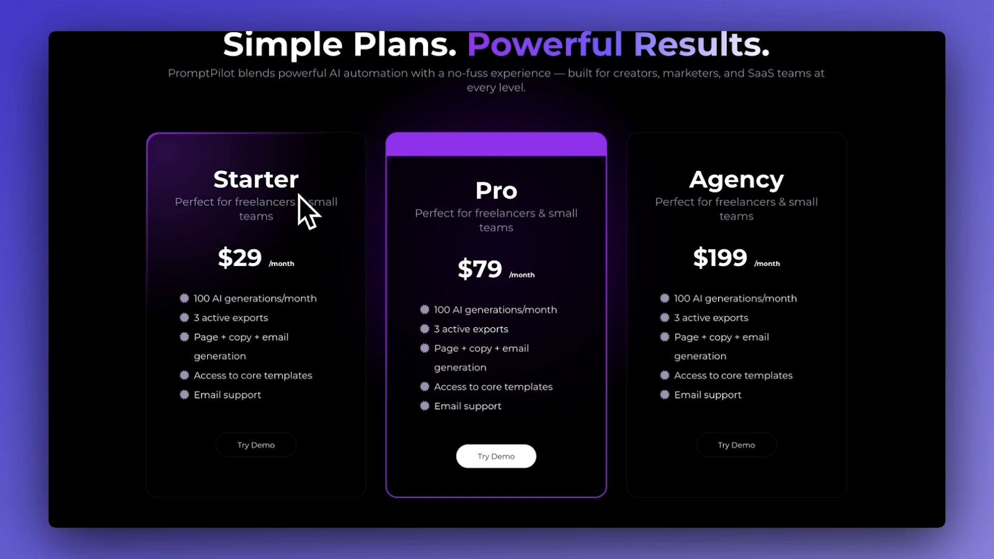
scroll("down", 3)
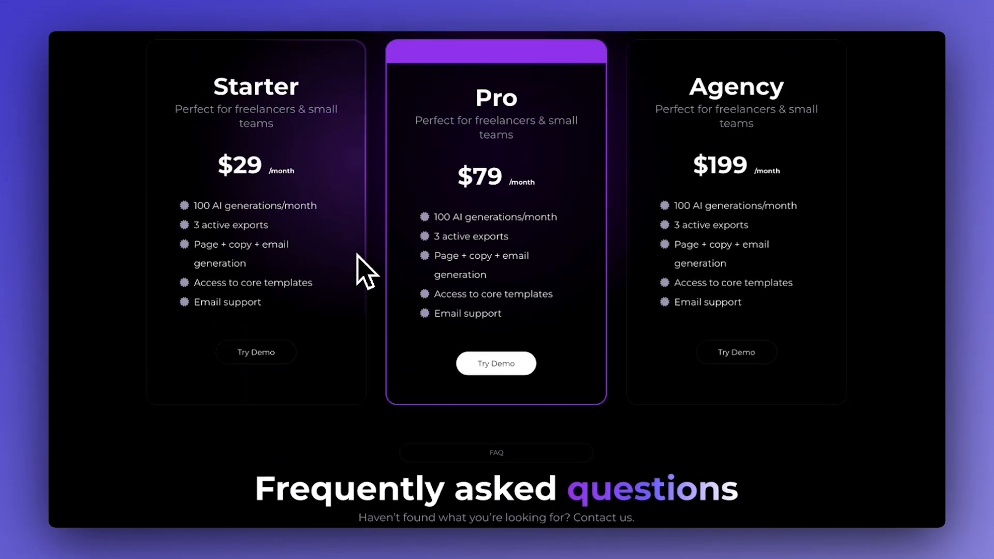
scroll("up", 3)
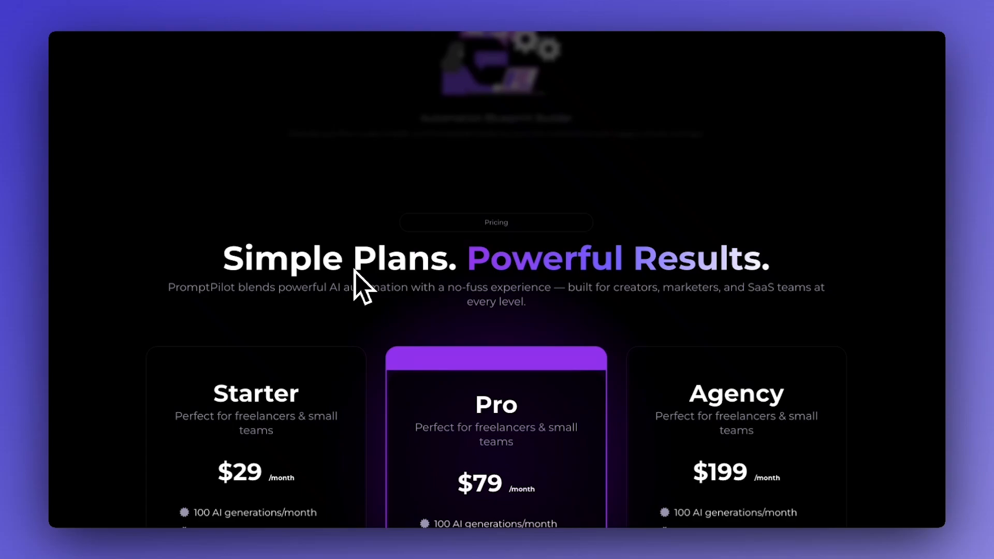
scroll("up", 3)
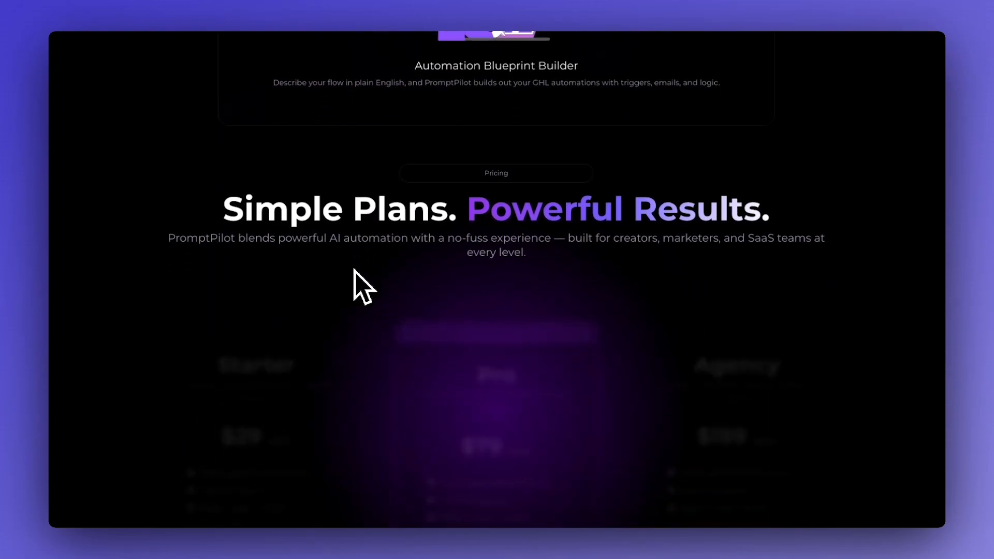
scroll("up", 3)
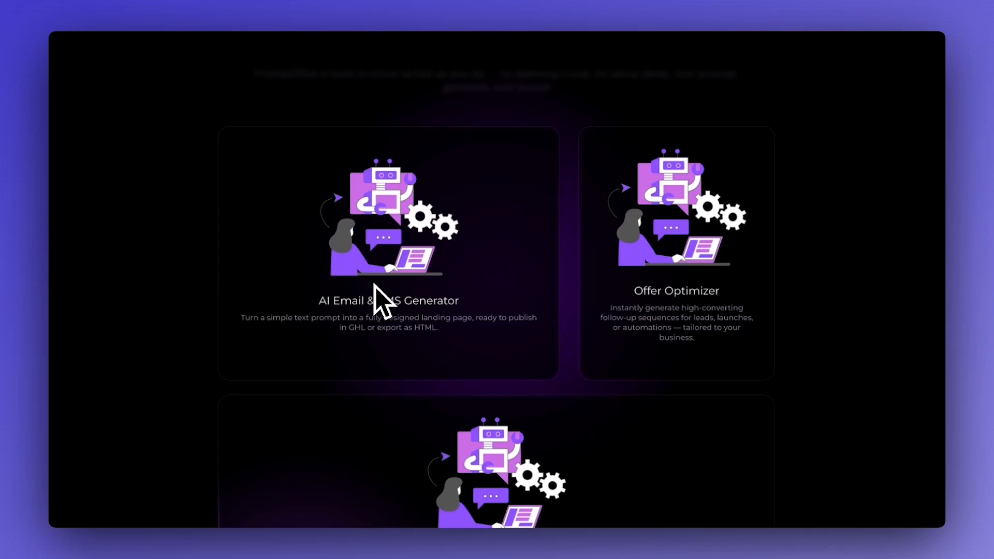
scroll("up", 3)
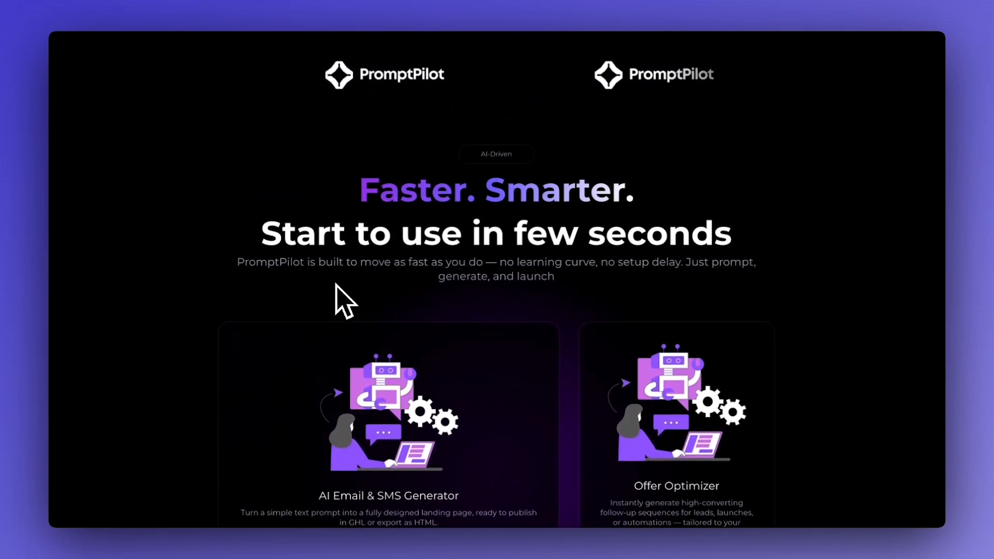
scroll("up", 3)
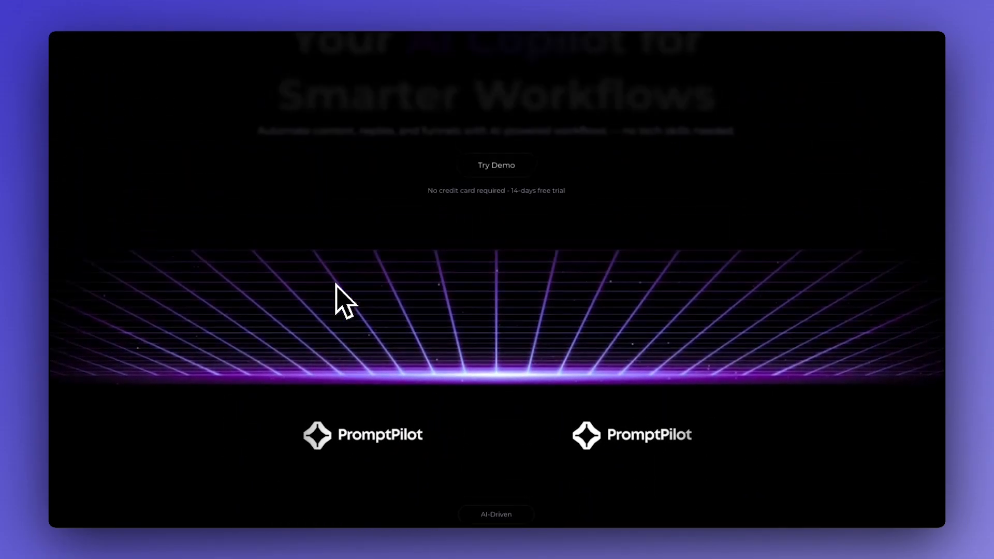
scroll("down", 3)
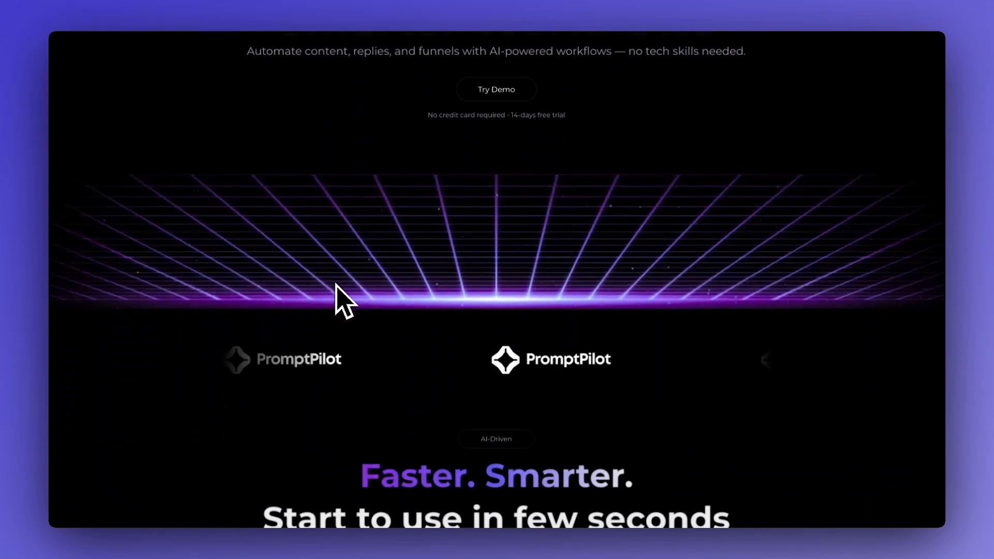
scroll("down", 3)
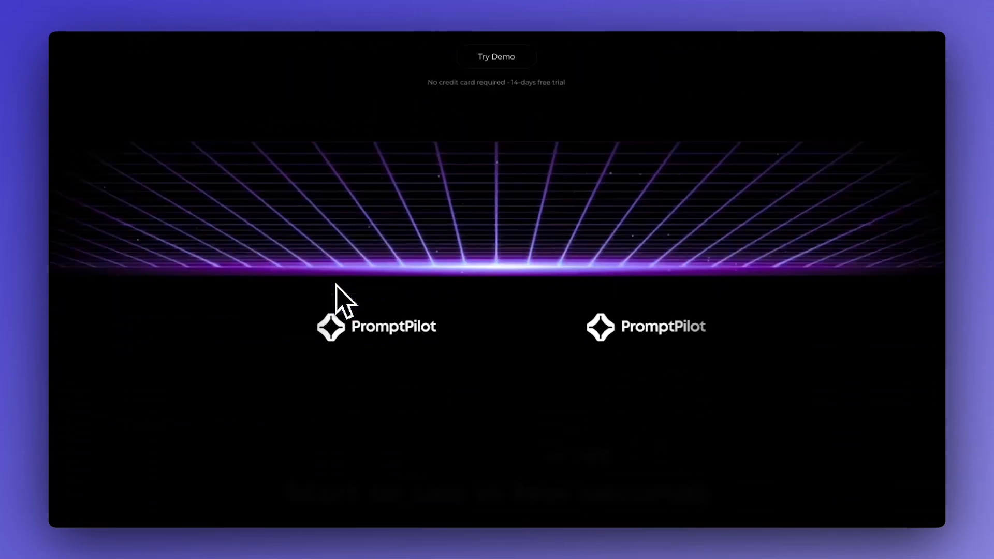
scroll("down", 3)
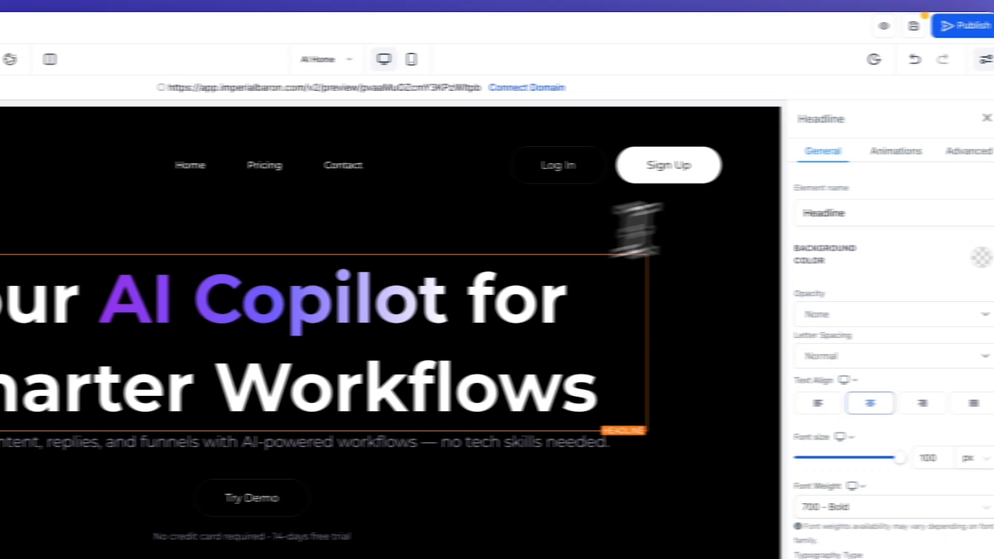
Switch from the editor to the live preview of the PromptPilot home page.
left_click(895, 151)
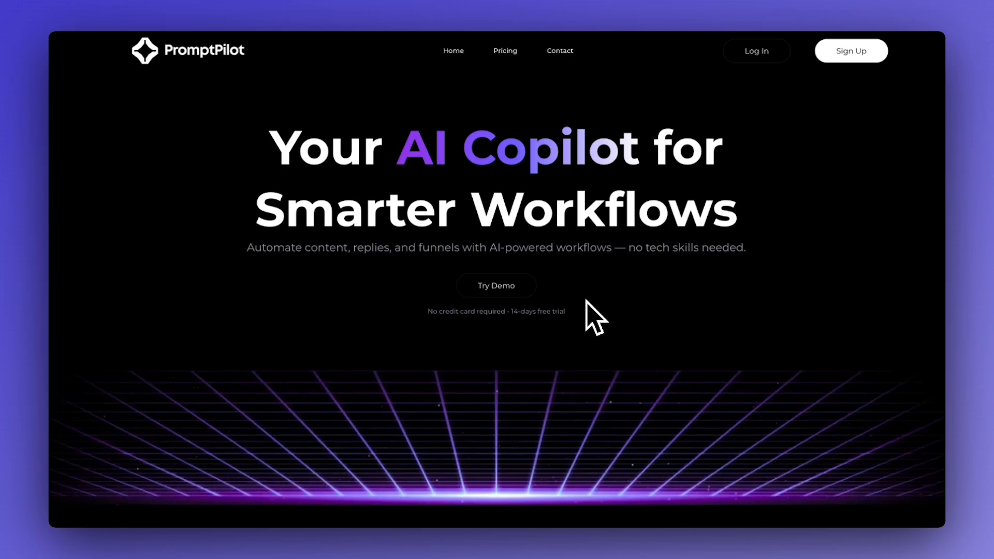
Scroll down to the Custom HTML/Javascript elements below the hero grid.
scroll("down", 3)
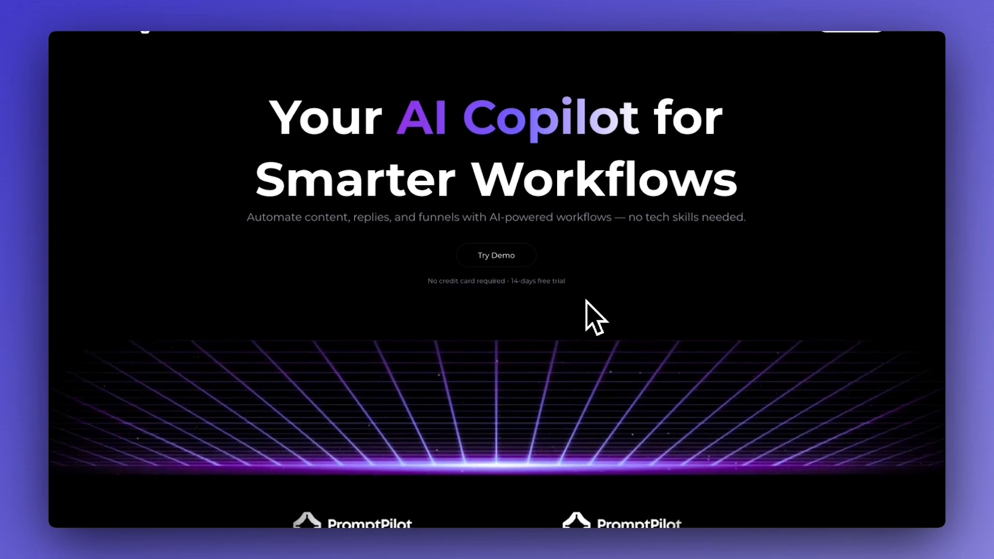
scroll("down", 3)
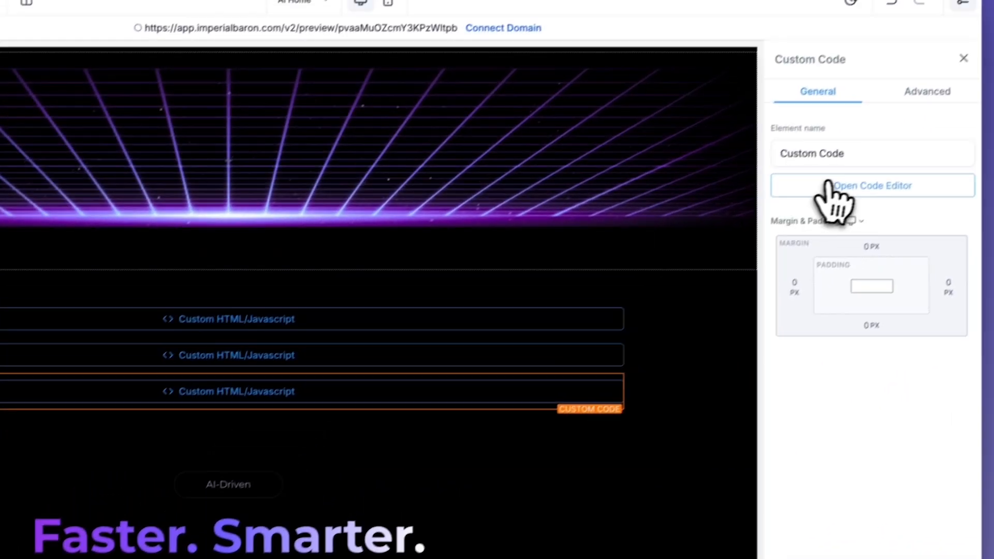
Review the third custom code block's in-view/out-view observer script, then close the code editor.
left_click(872, 186)
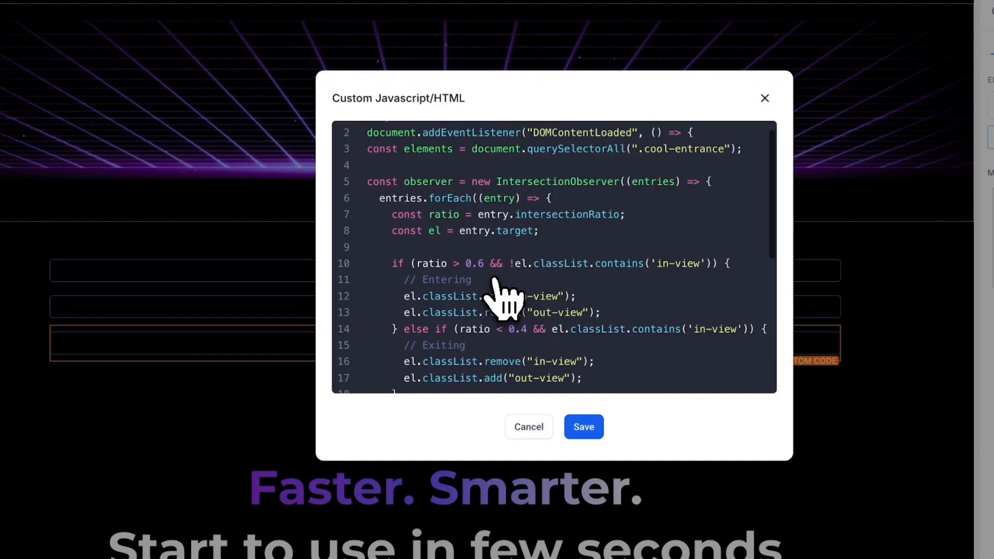
scroll("down", 3)
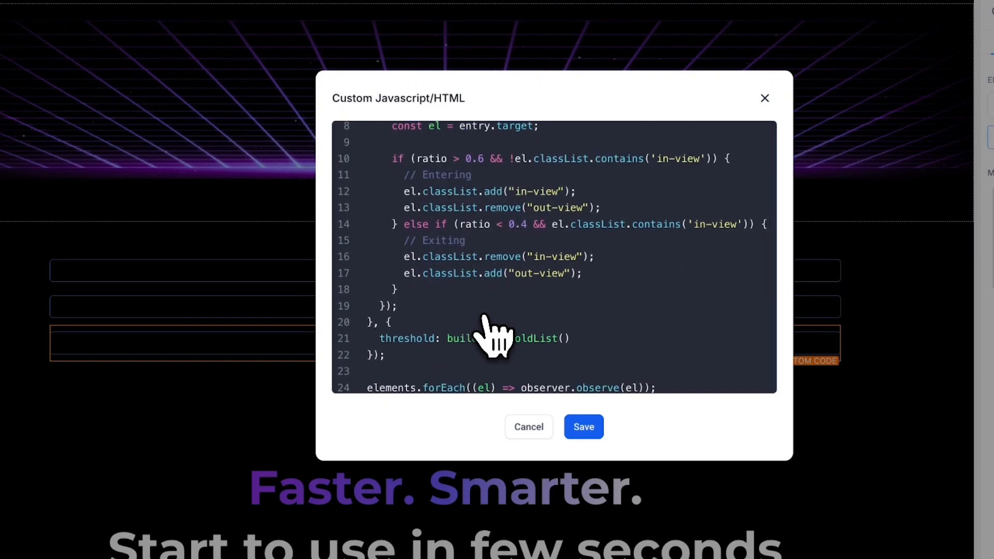
left_click(584, 427)
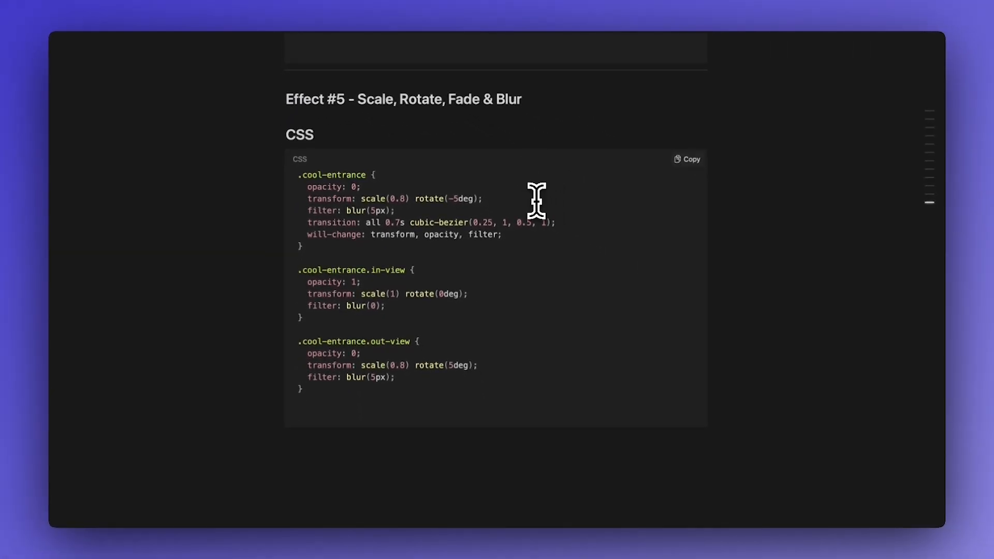
mouse_move(532, 200)
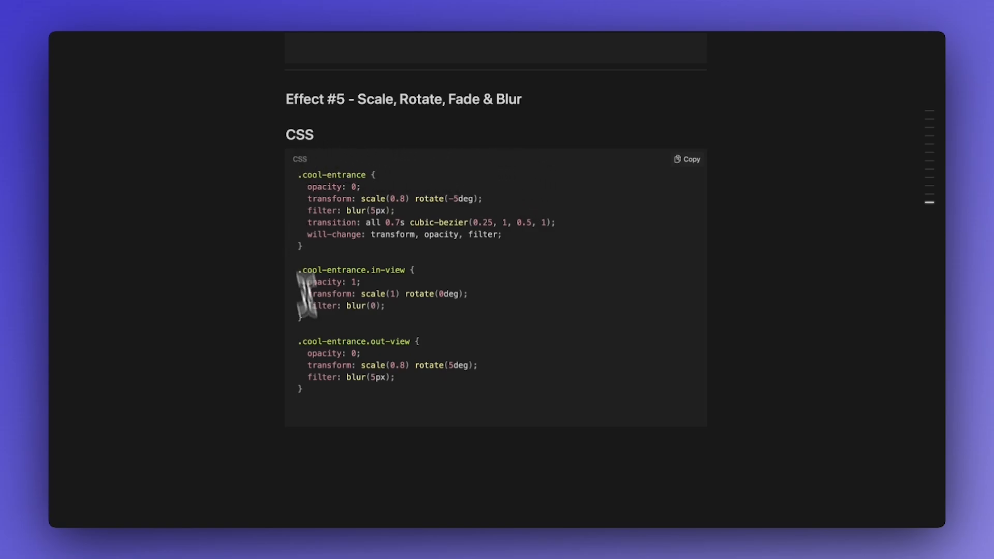
mouse_move(590, 282)
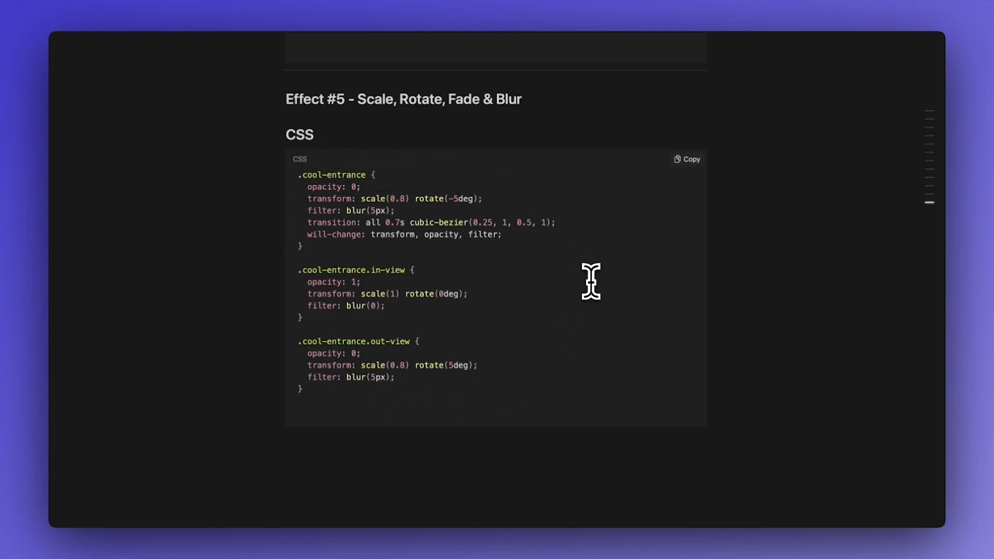
mouse_move(570, 222)
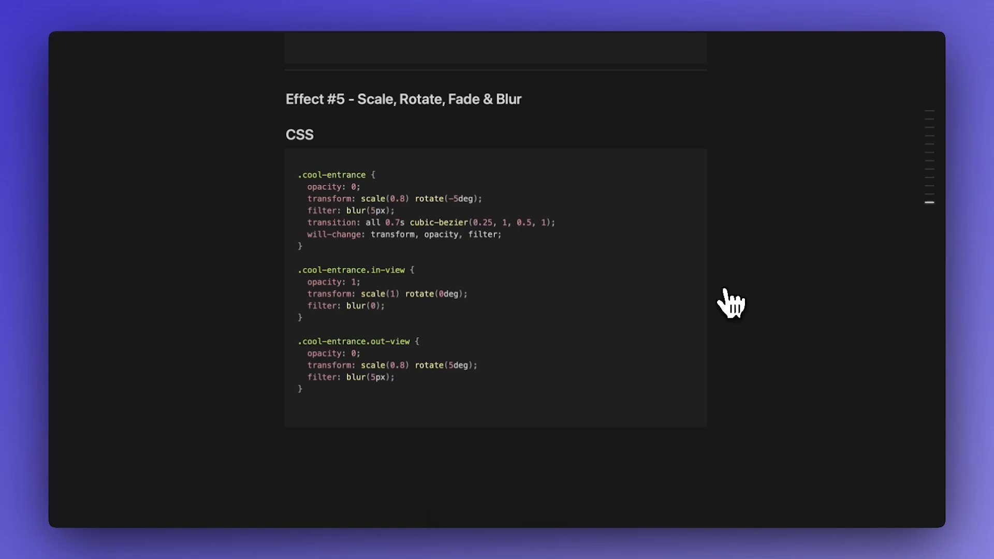
mouse_move(743, 301)
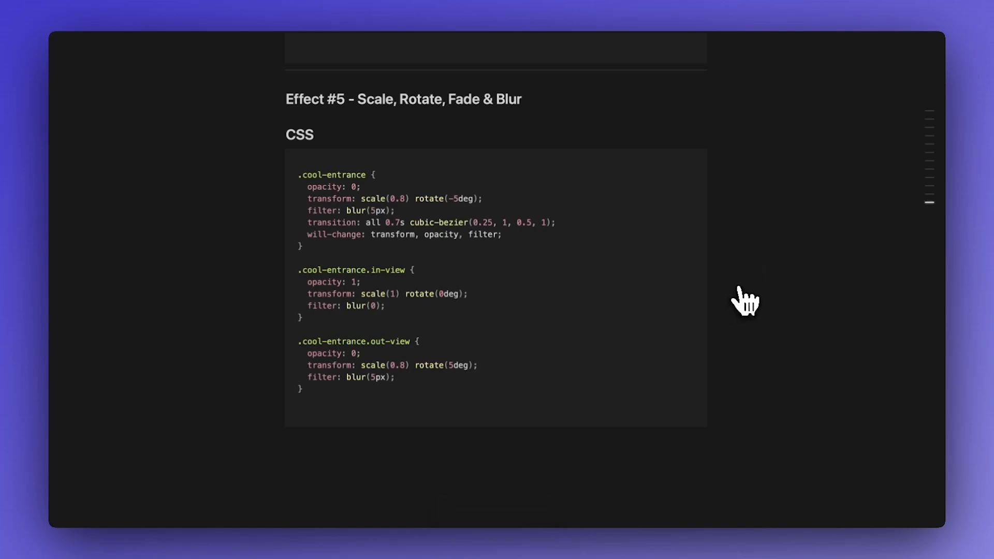
mouse_move(727, 295)
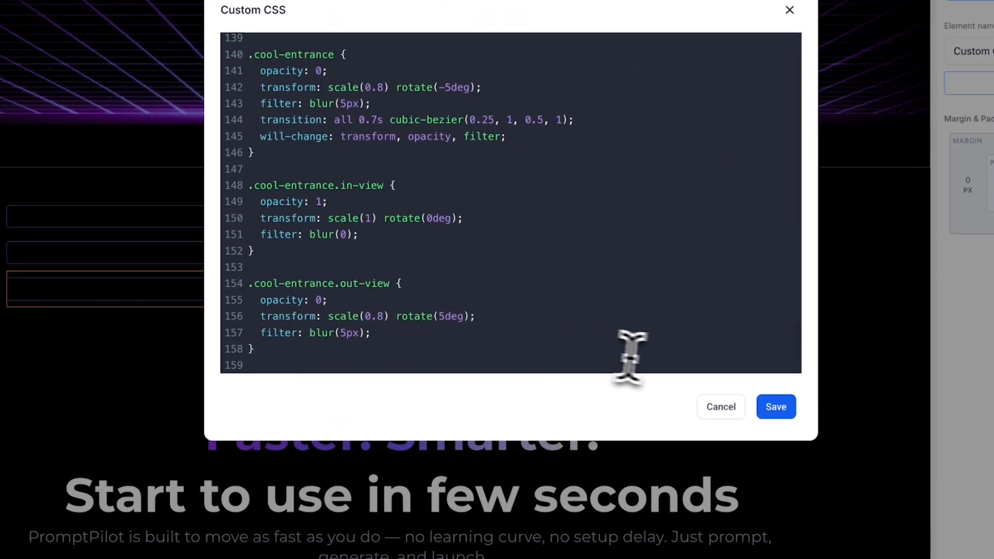
Save the Effect #5 Scale, Rotate, Fade & Blur CSS in Custom CSS and return to the builder.
left_click(775, 406)
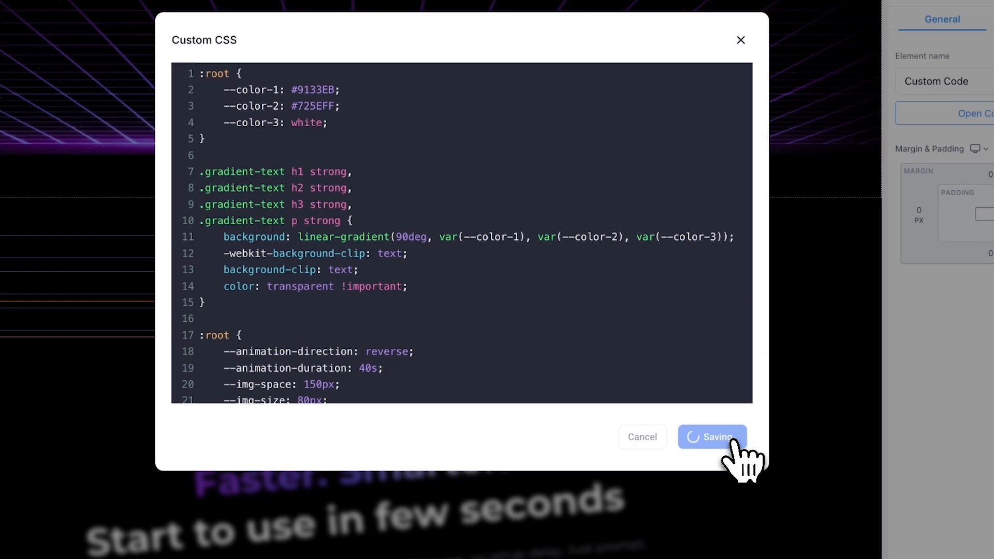
left_click(713, 437)
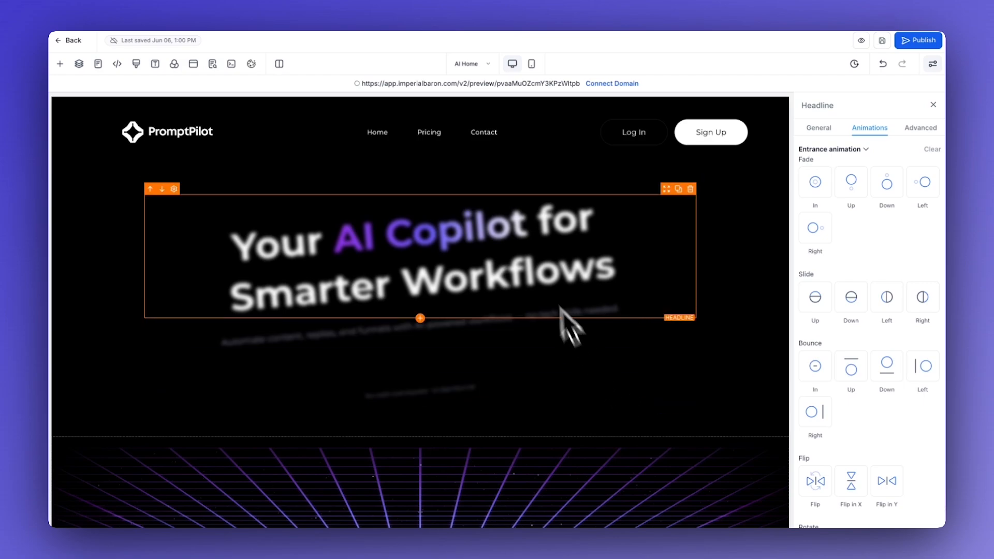
mouse_move(506, 248)
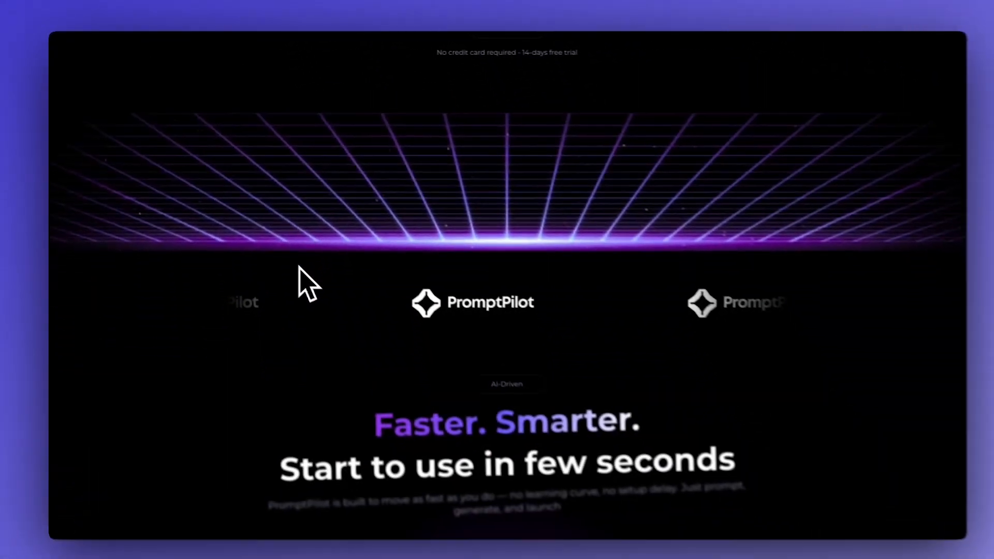
Scroll the preview down through the animating sections and back up to the hero.
scroll("up", 3)
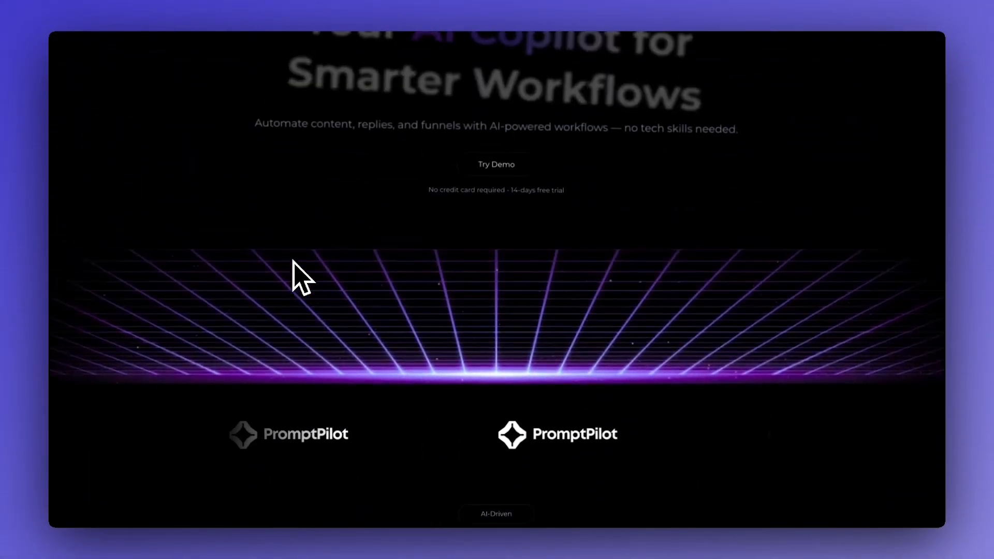
scroll("down", 3)
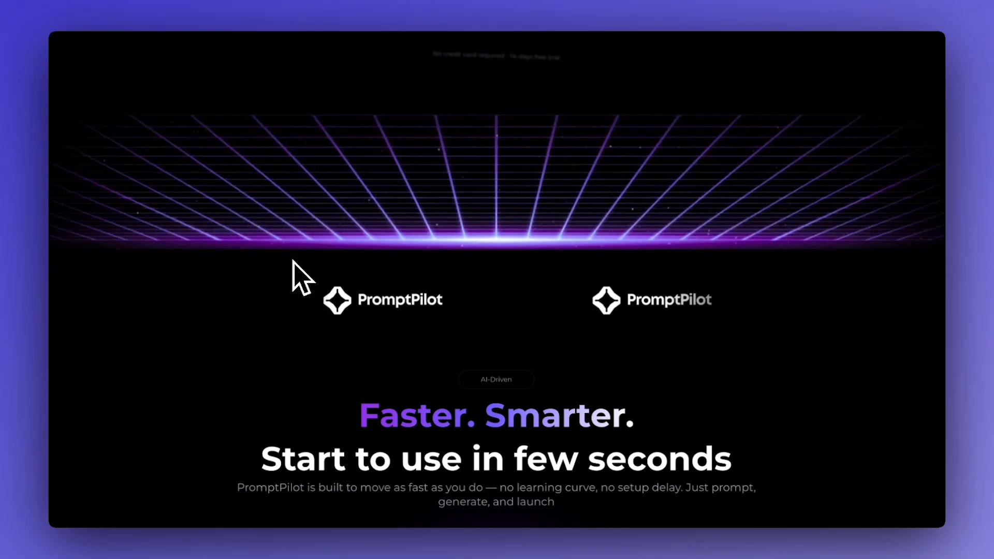
scroll("up", 3)
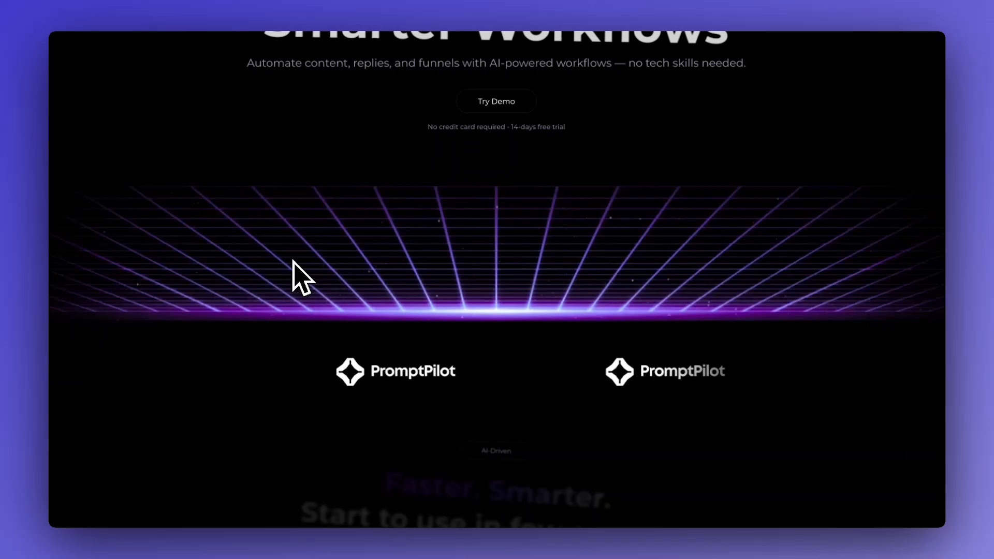
scroll("down", 3)
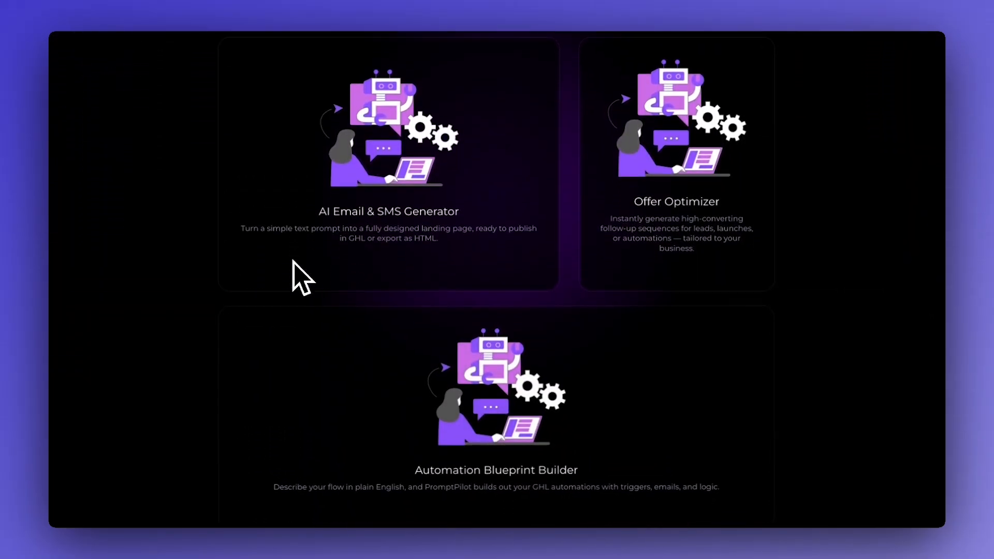
scroll("down", 3)
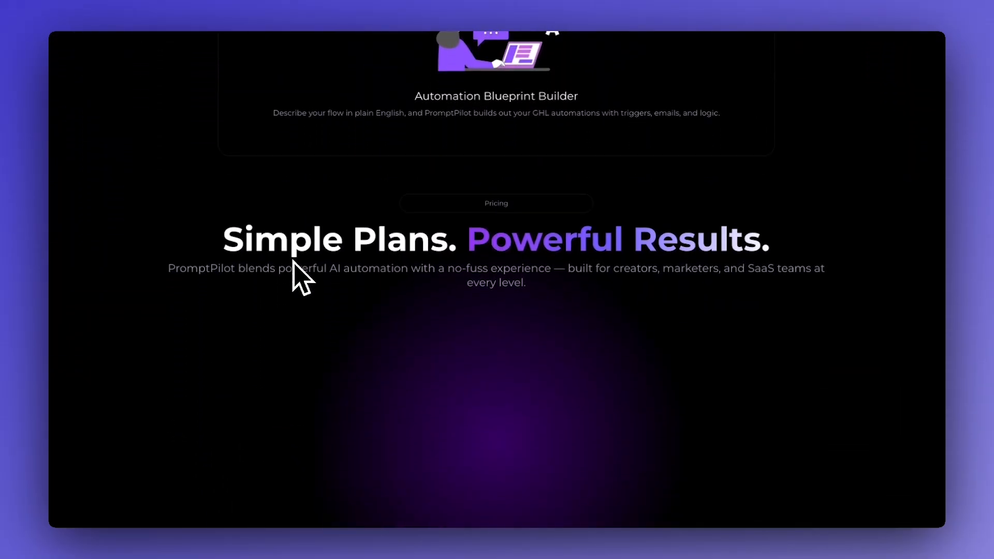
scroll("down", 3)
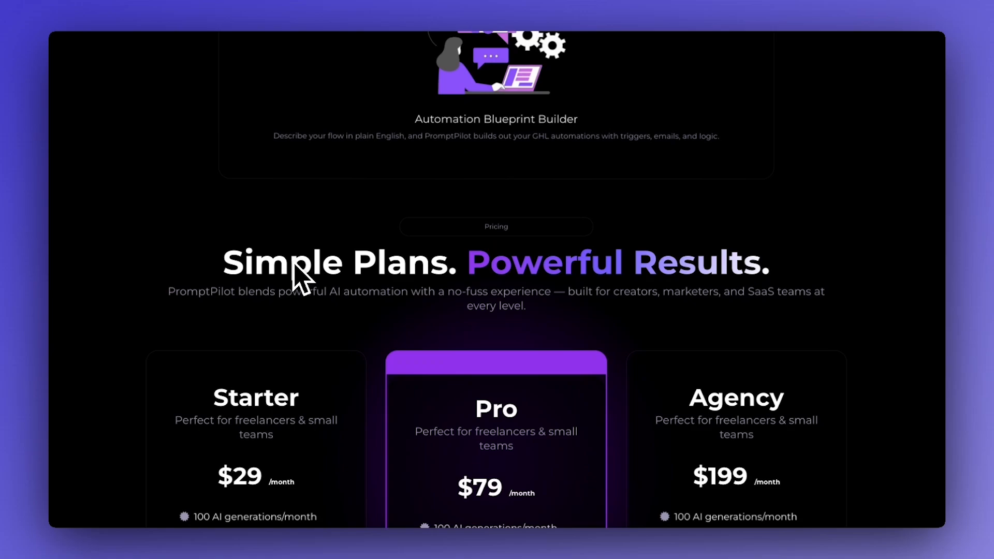
scroll("up", 3)
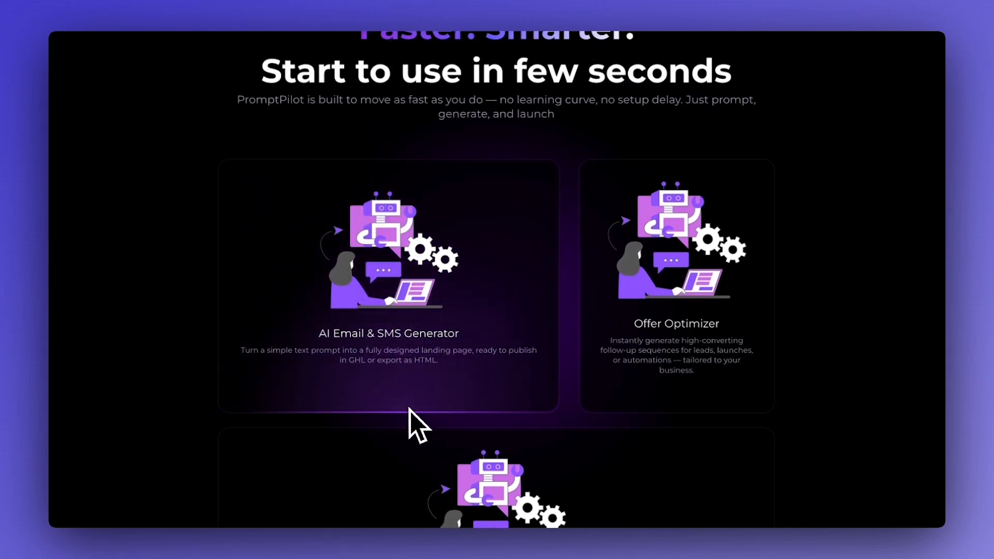
mouse_move(423, 438)
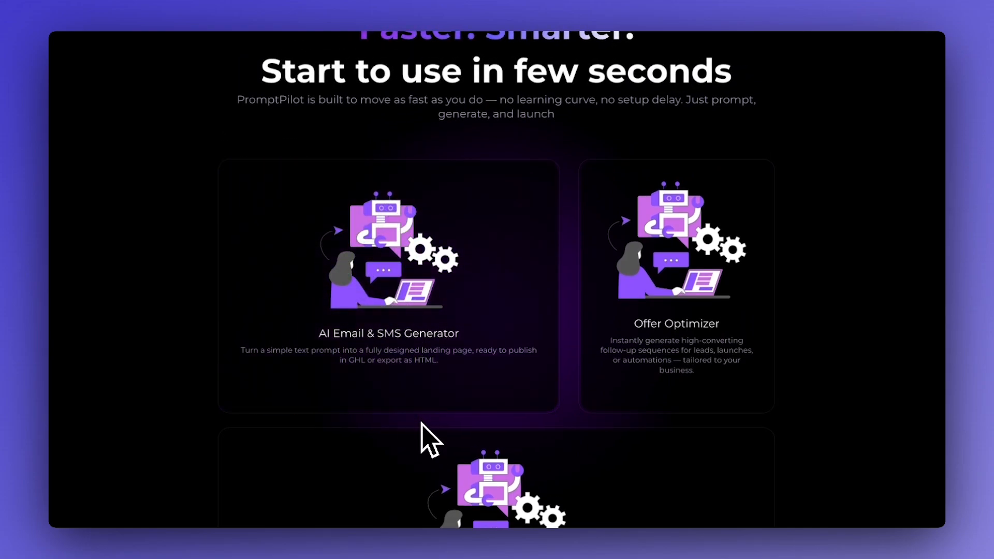
scroll("up", 3)
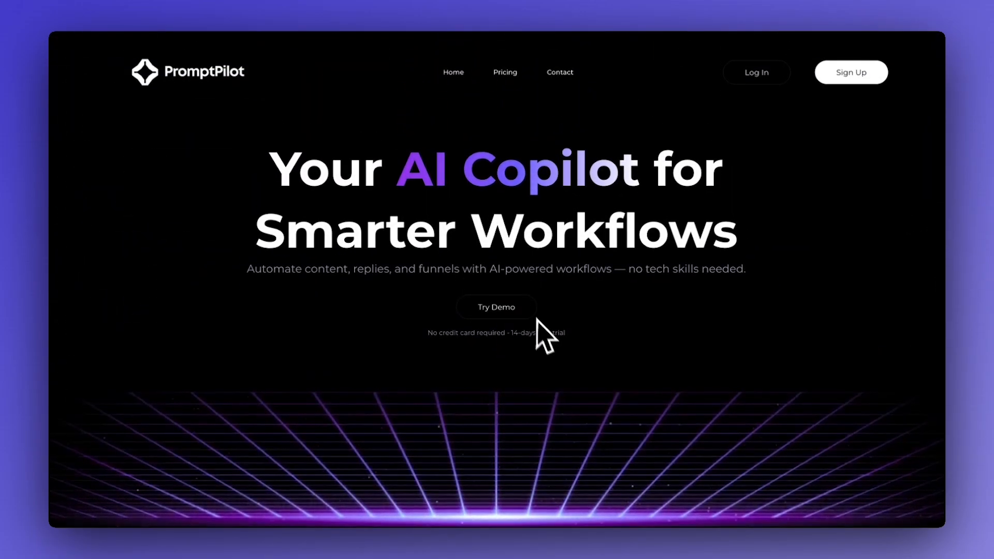
mouse_move(605, 346)
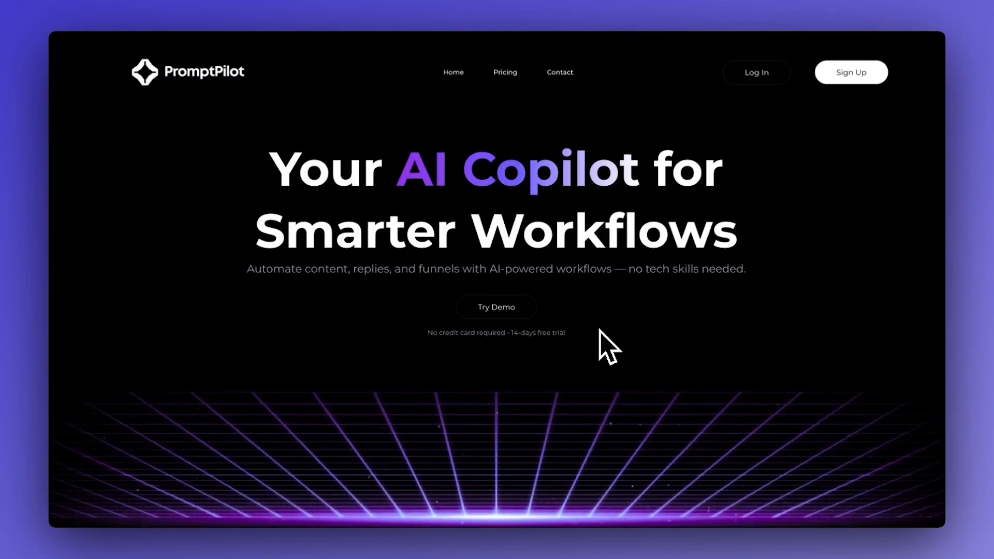
mouse_move(601, 342)
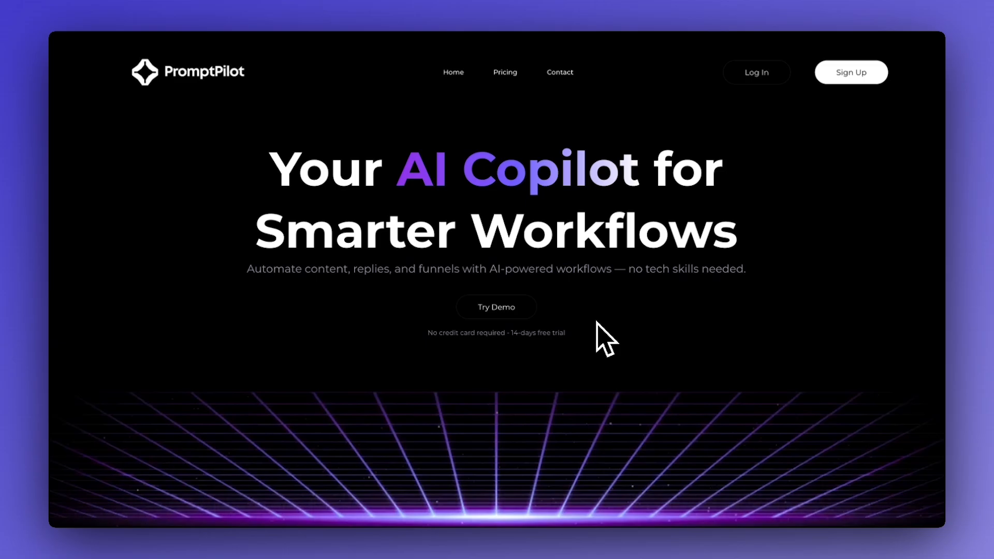
mouse_move(586, 345)
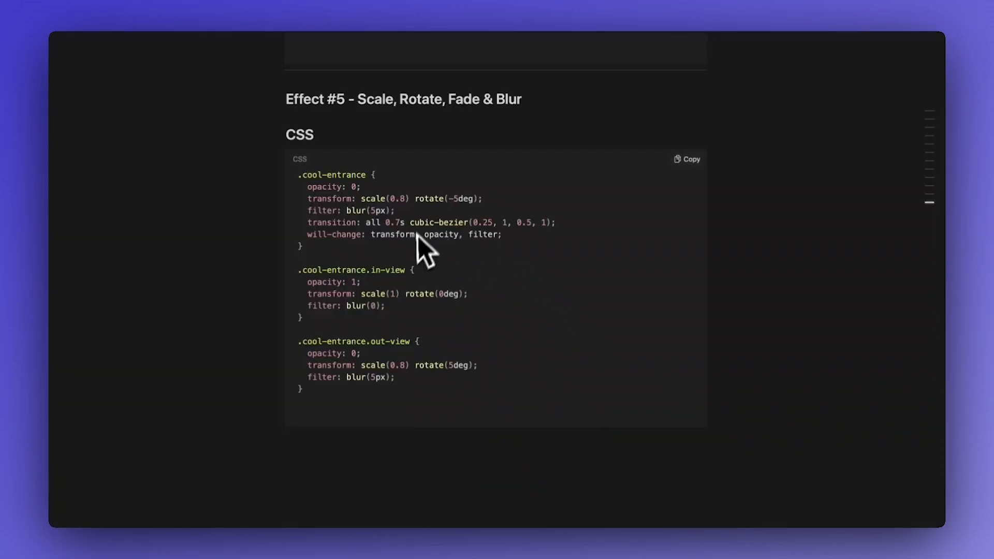
mouse_move(136, 29)
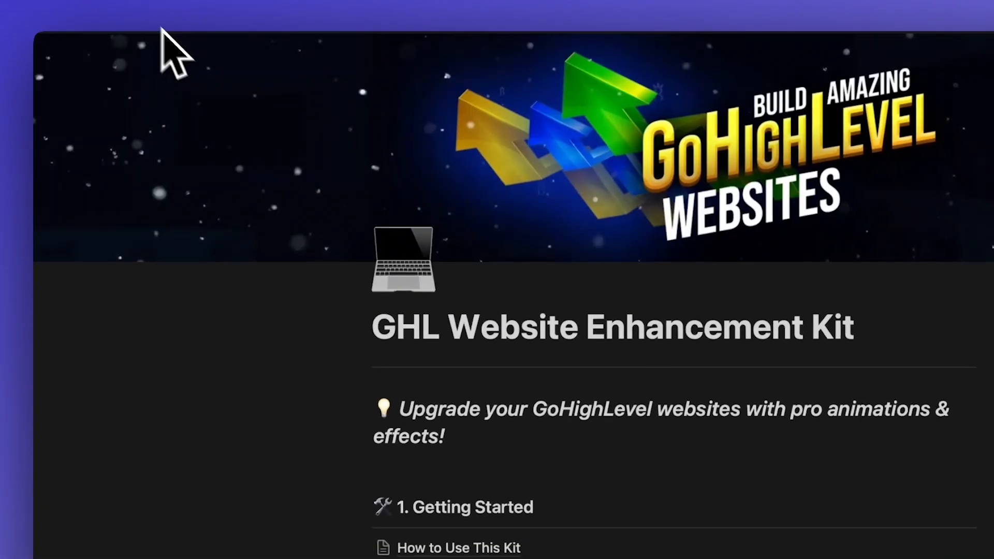
Scroll the Notion kit page down through the scrolling effects to Cool Hover Effects.
scroll("down", 3)
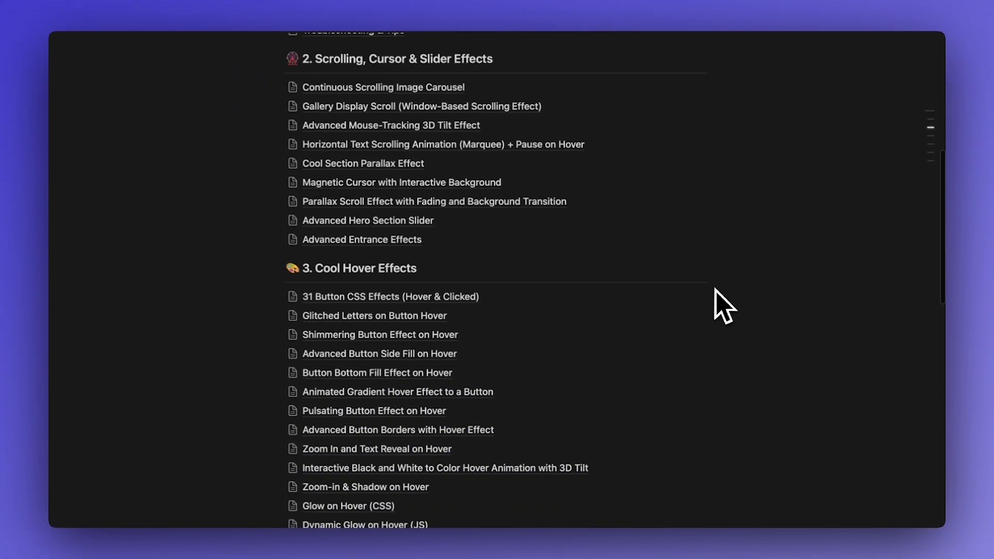
scroll("down", 3)
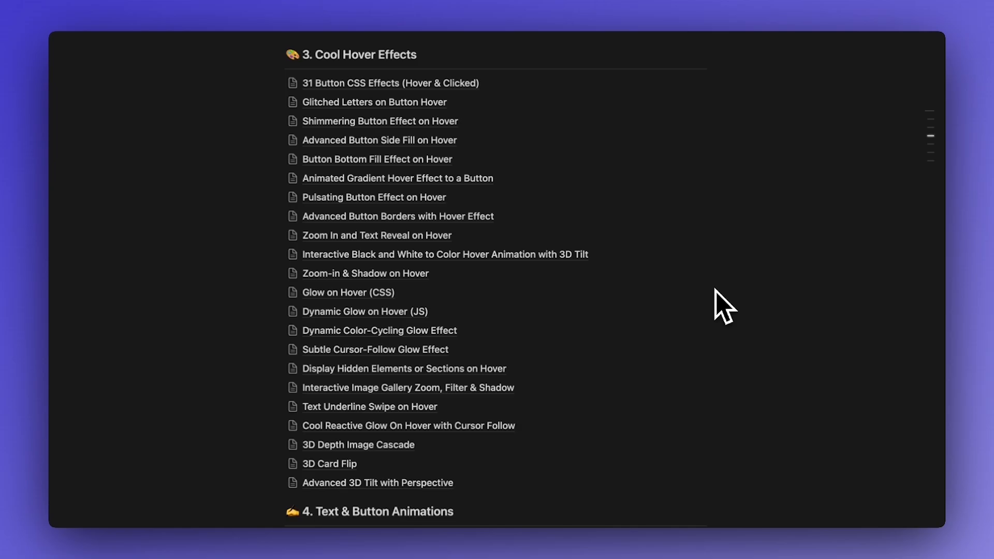
scroll("down", 3)
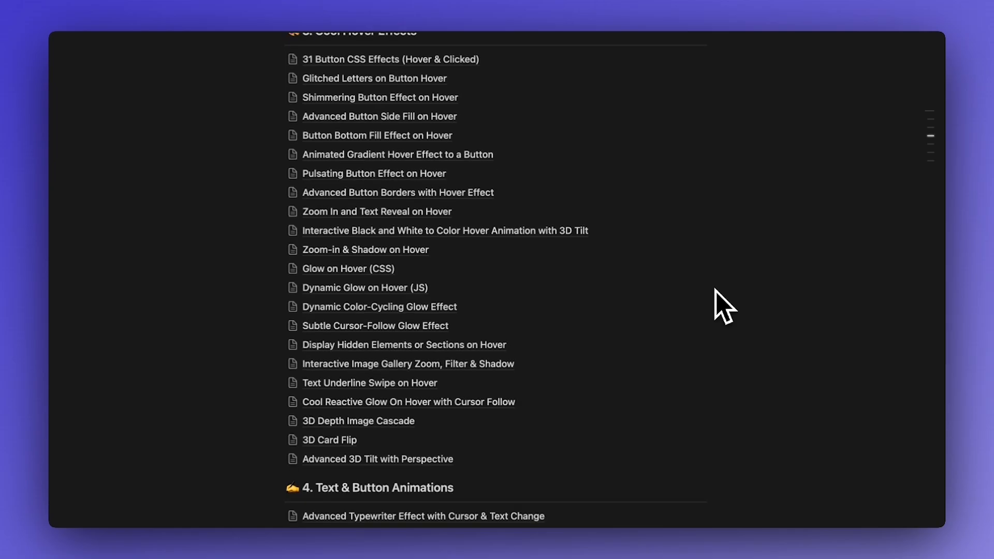
scroll("down", 3)
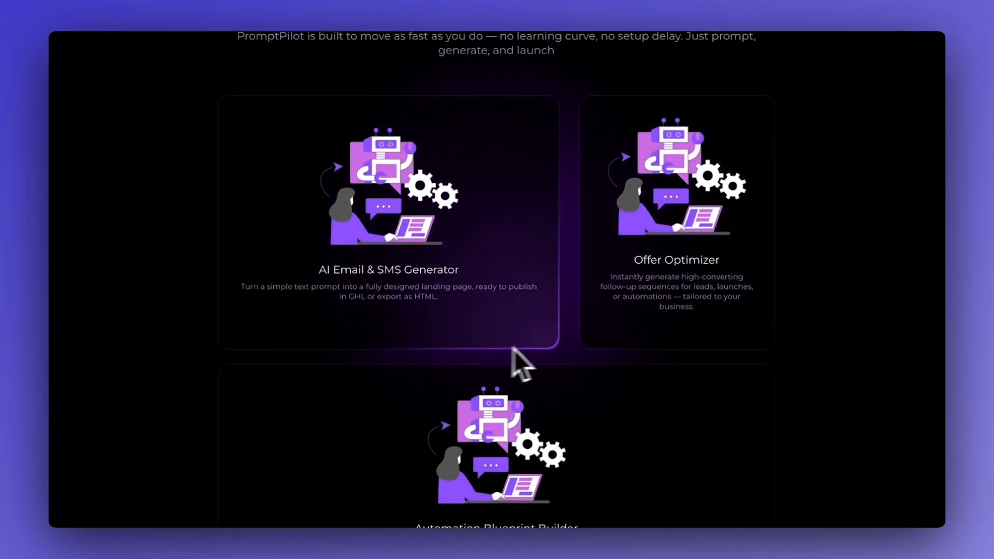
Scroll the preview past the Automation Blueprint Builder card to the 'Simple Plans. Powerful Results.' heading.
scroll("down", 3)
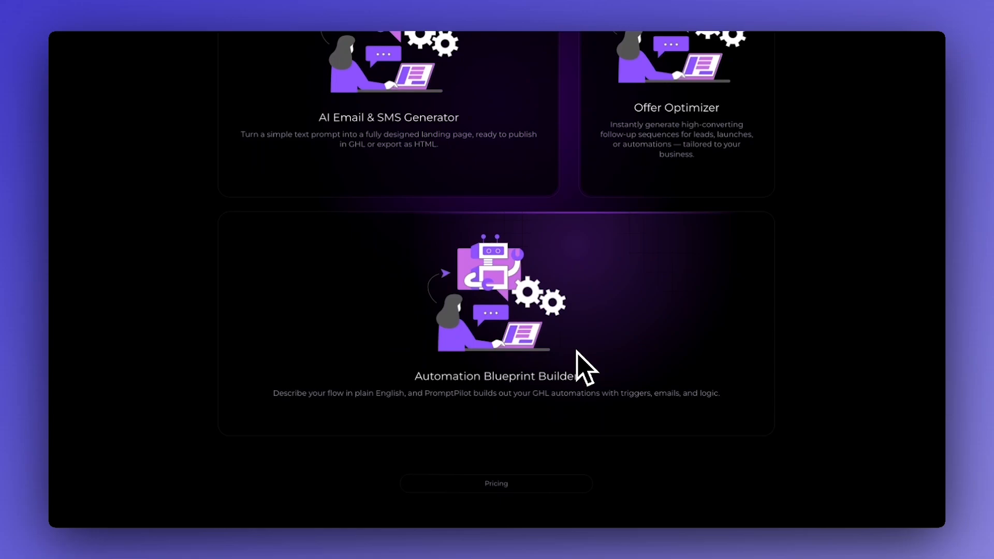
scroll("down", 3)
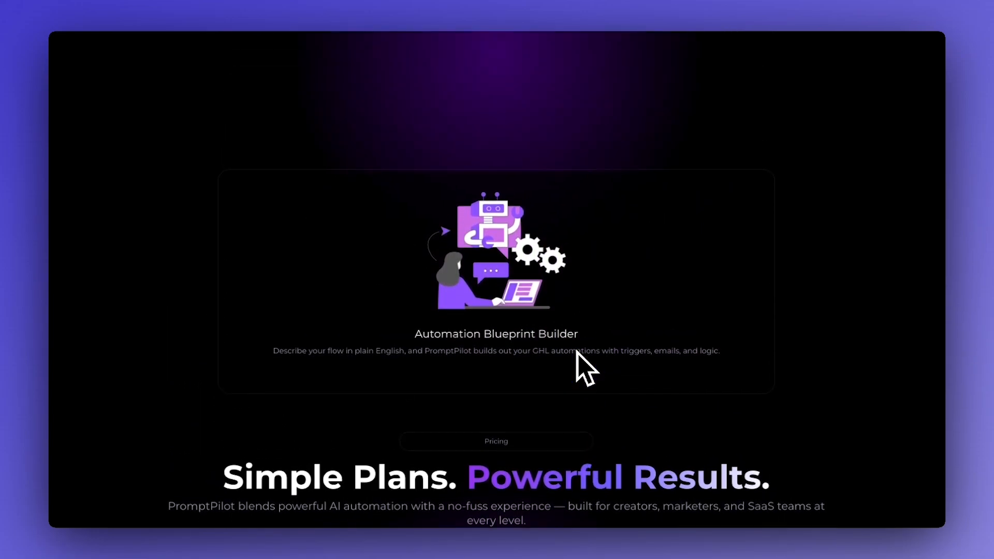